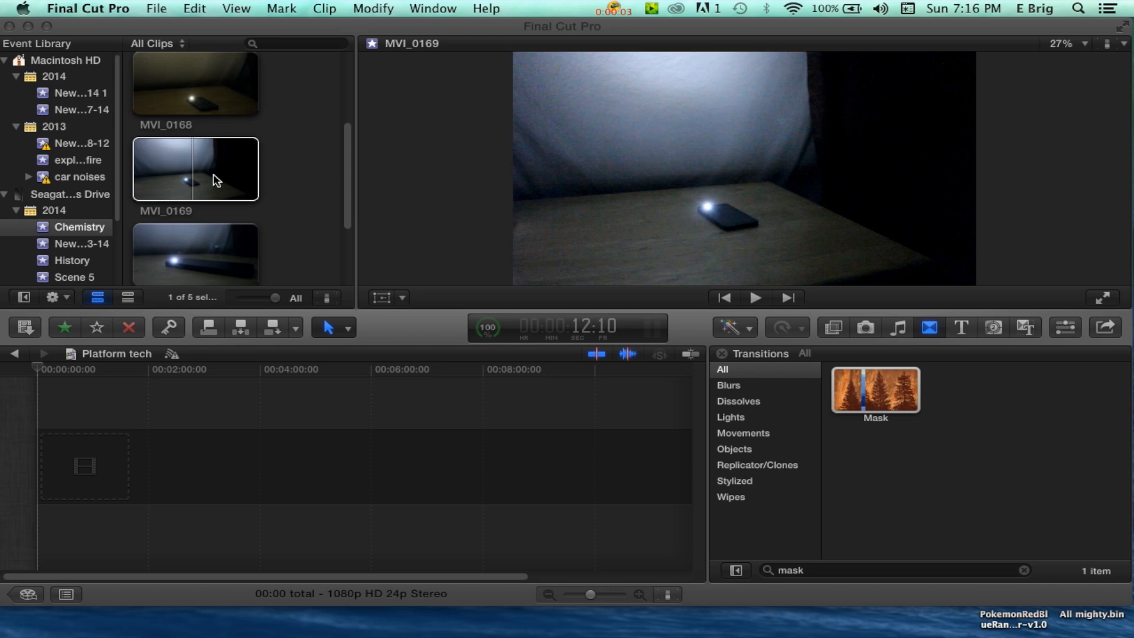
mouse_move(284, 177)
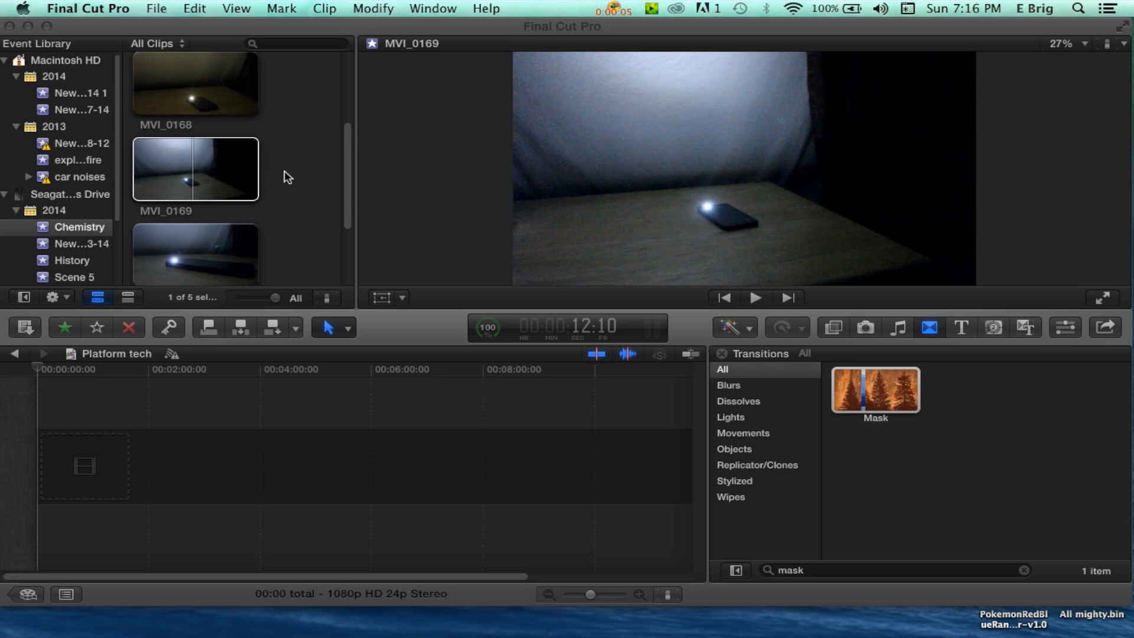
mouse_move(3, 279)
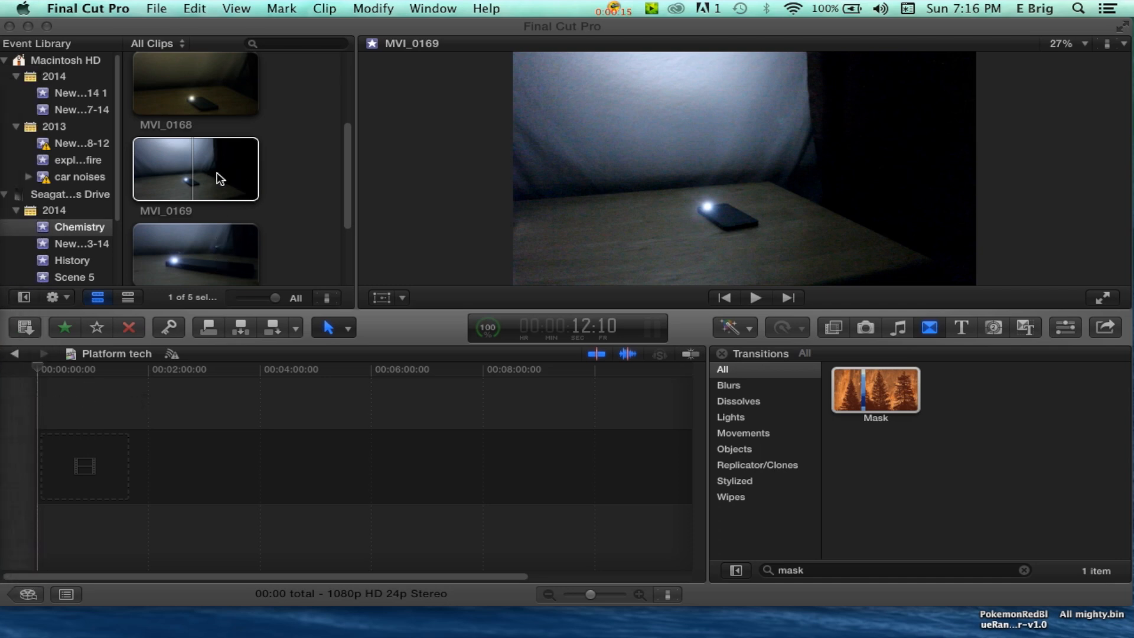
Append the MVI_0169 glowing-phone clip to the timeline and reveal the desktop files
click(195, 169)
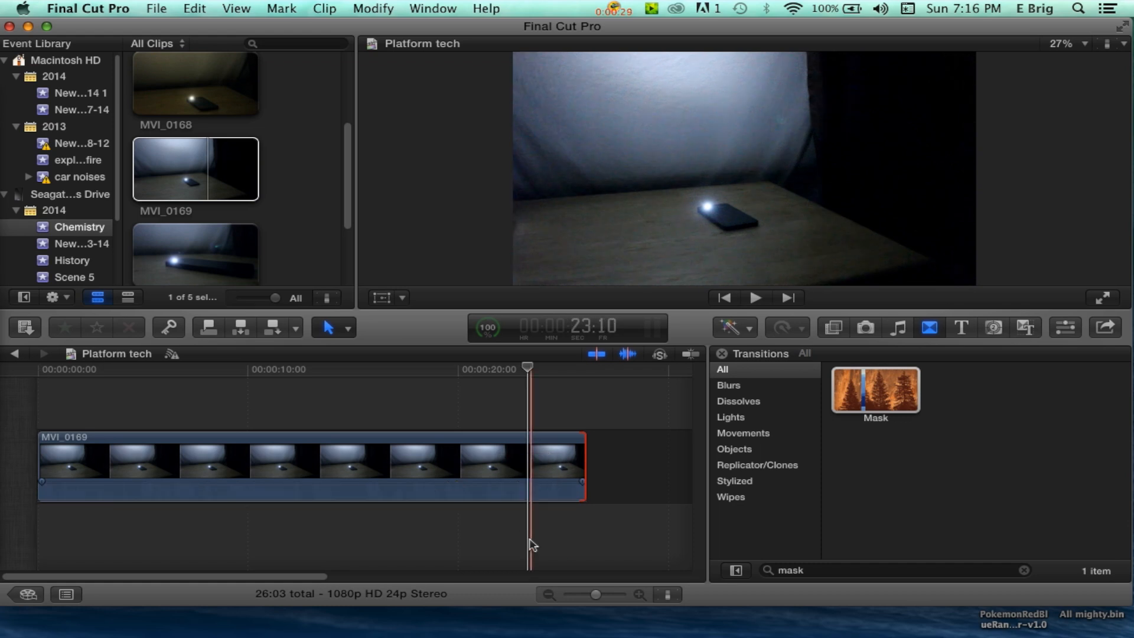
scroll(up, 3)
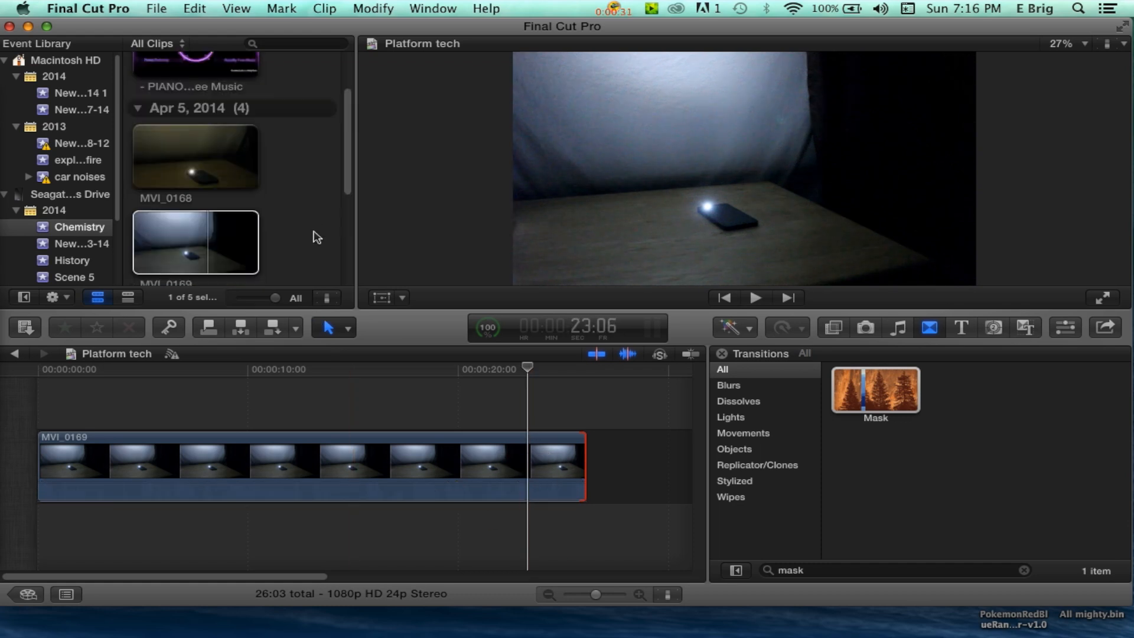
scroll(up, 3)
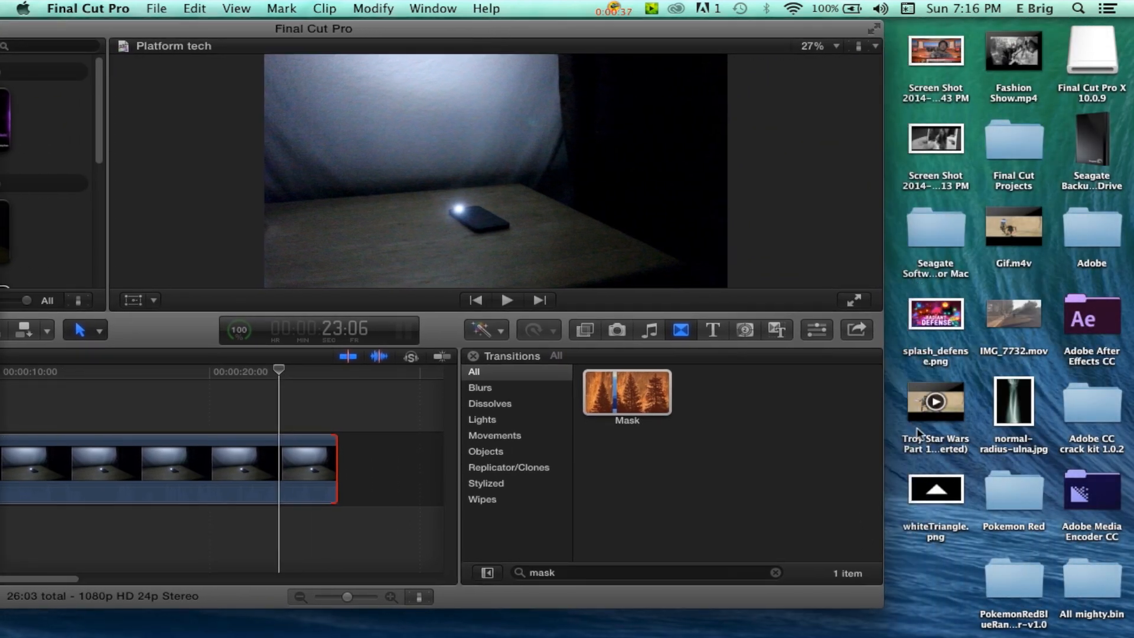
Pick whiteTriangle.png on the desktop to drag in above MVI_0169
click(935, 489)
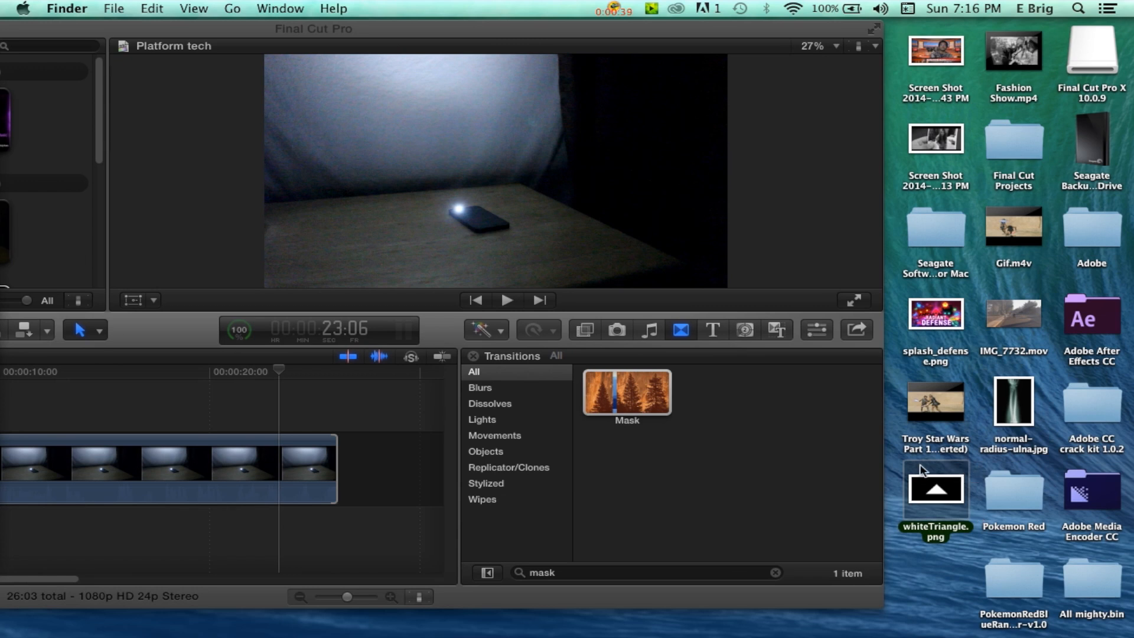
mouse_move(947, 501)
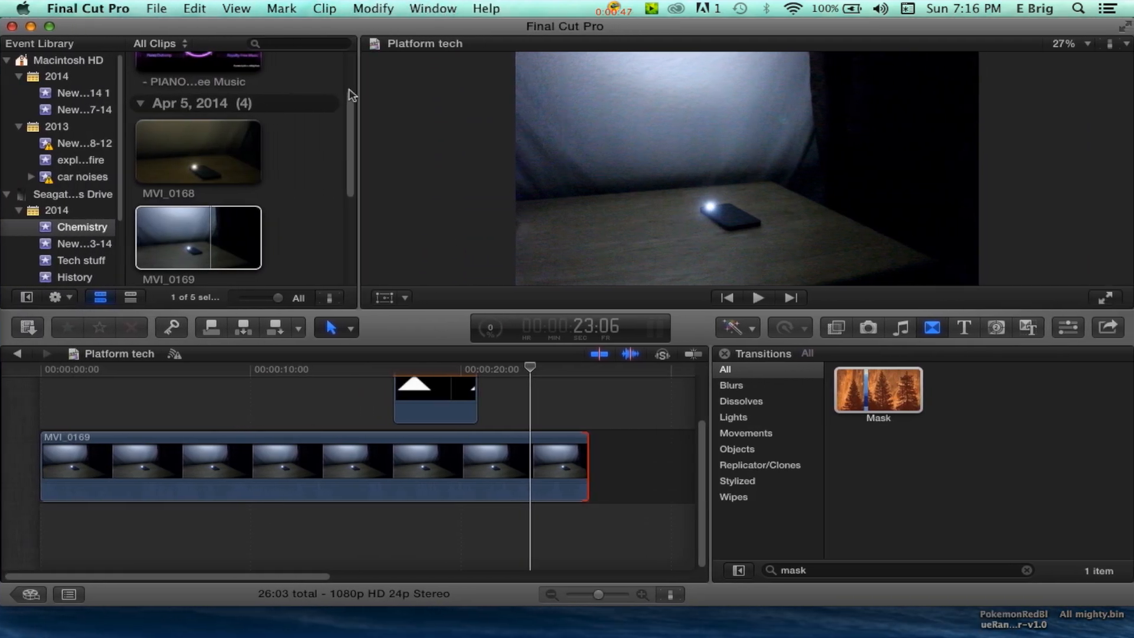
Extend the whiteTriangle clip to span the full MVI_0169 clip
scroll(down, 3)
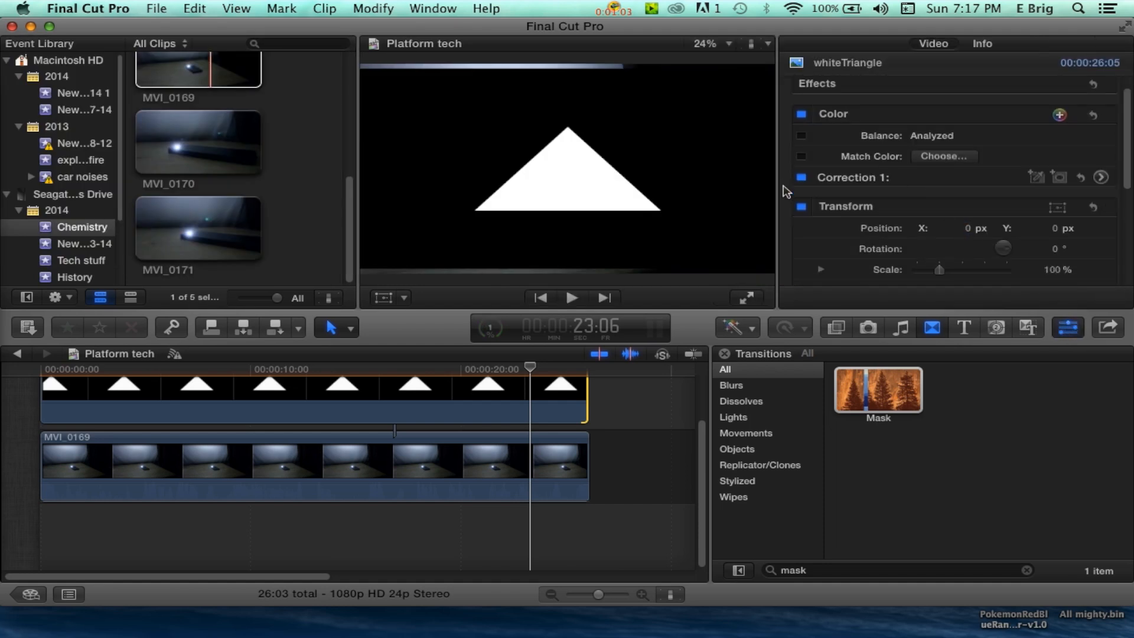
Set the whiteTriangle clip's blend mode to Lighten in the Compositing section
scroll(down, 3)
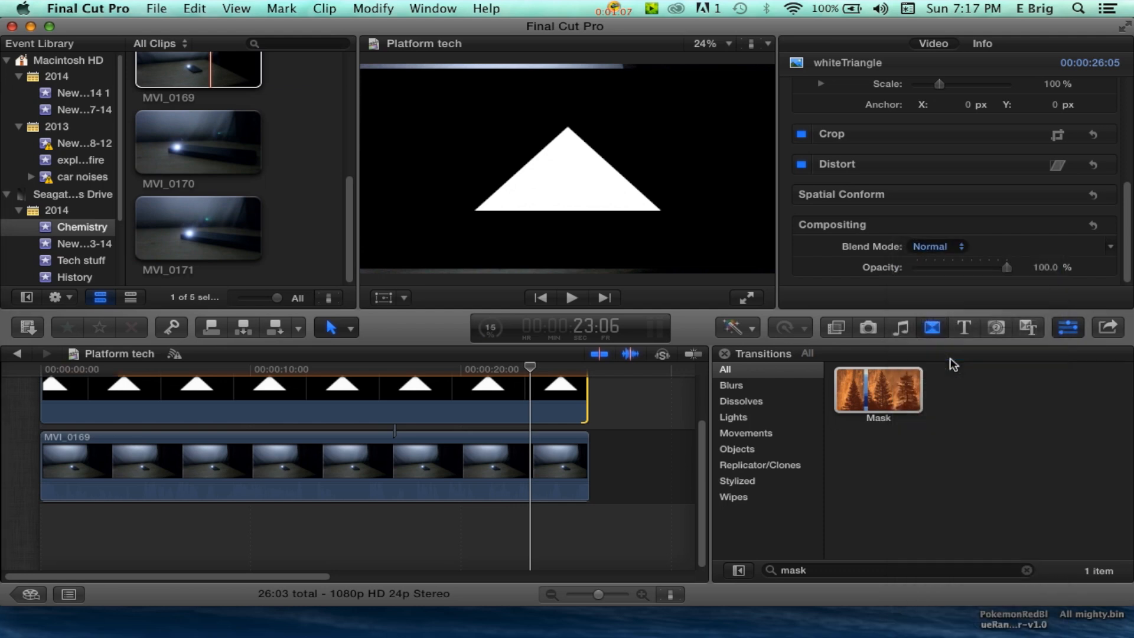
click(937, 245)
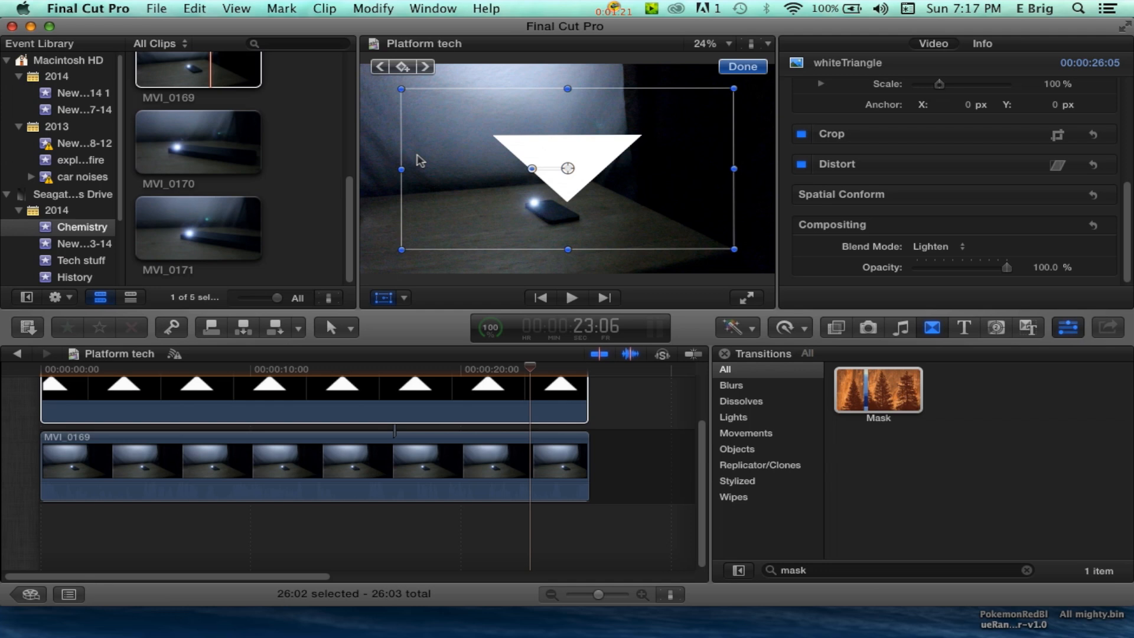
Scale the inverted triangle down so its tip rests on the phone's glowing light
drag(404, 89, 398, 89)
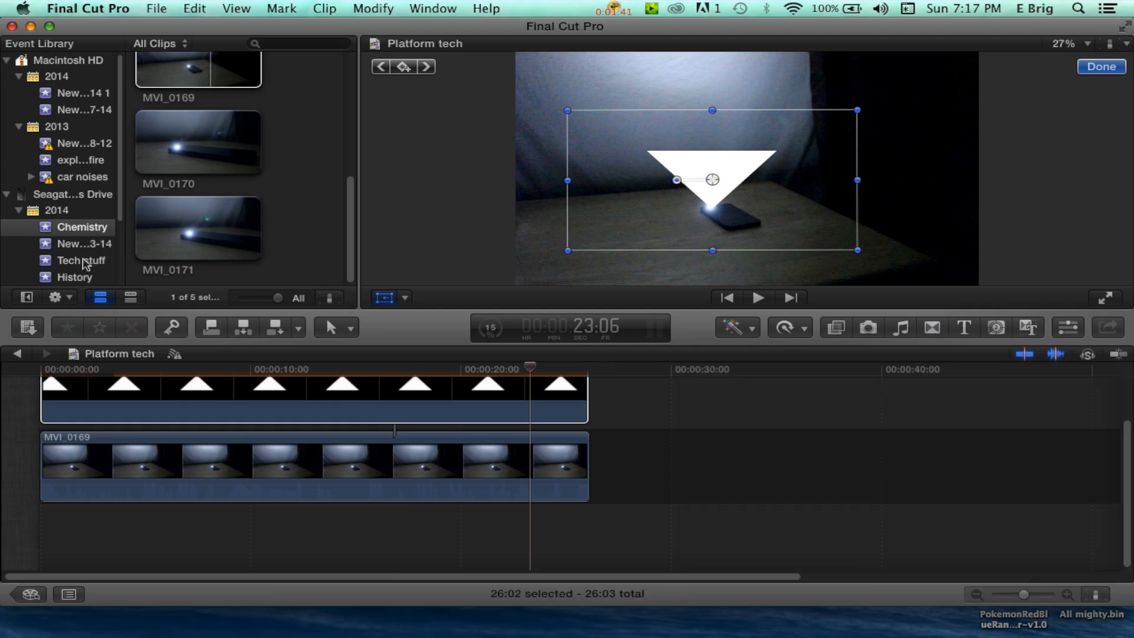
Browse the Tech stuff and New…3-14 events down to the March clips for radiant defense 1
click(81, 260)
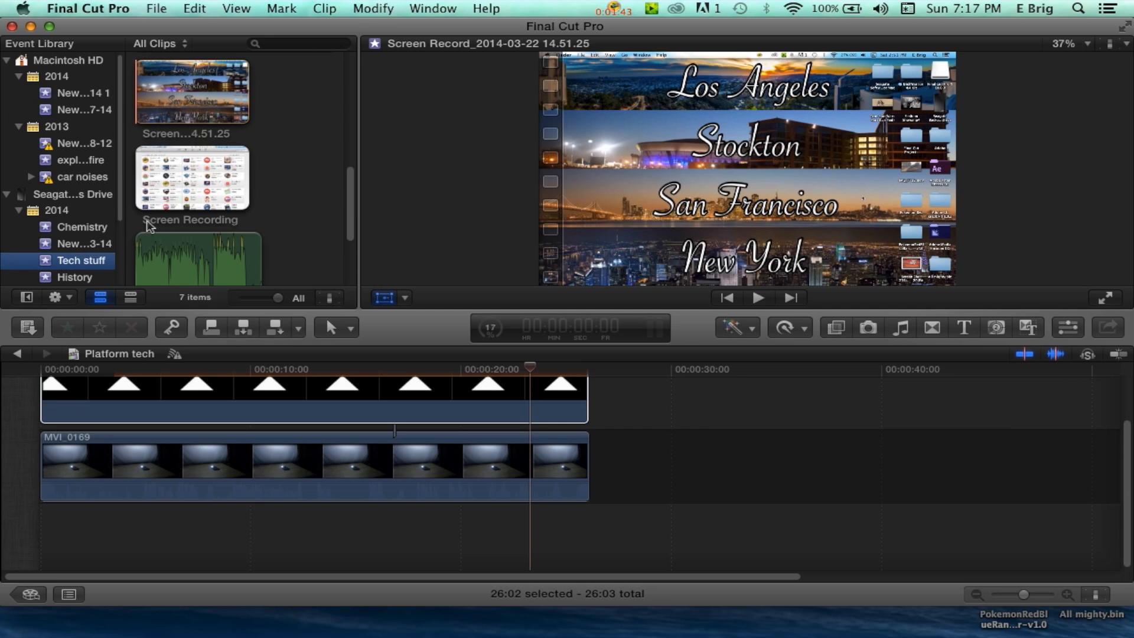
click(84, 244)
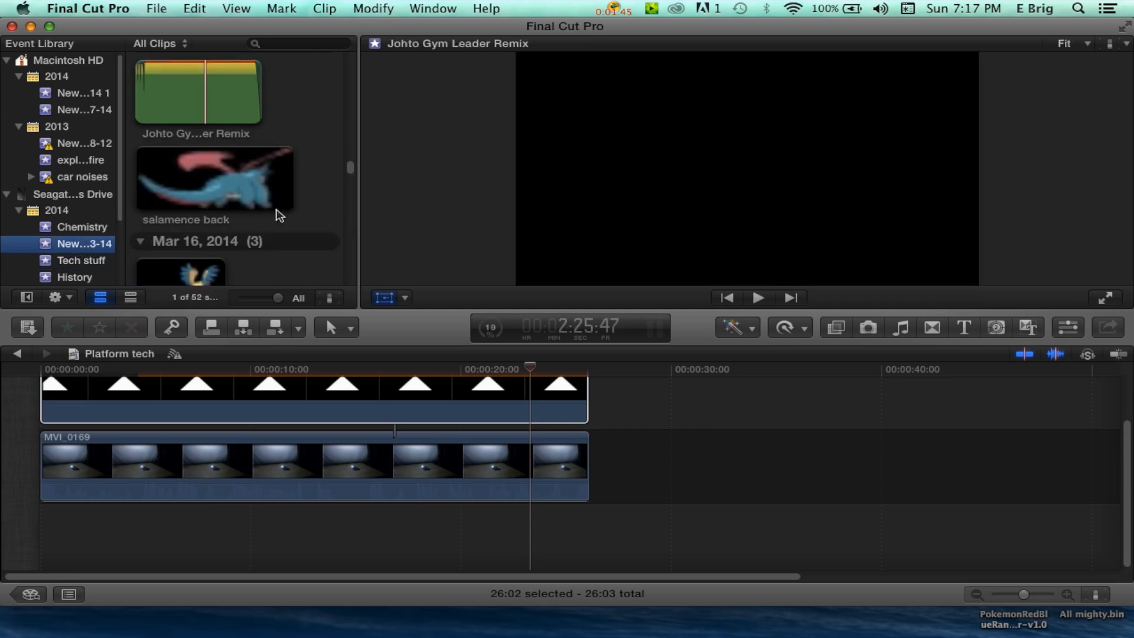
scroll(down, 3)
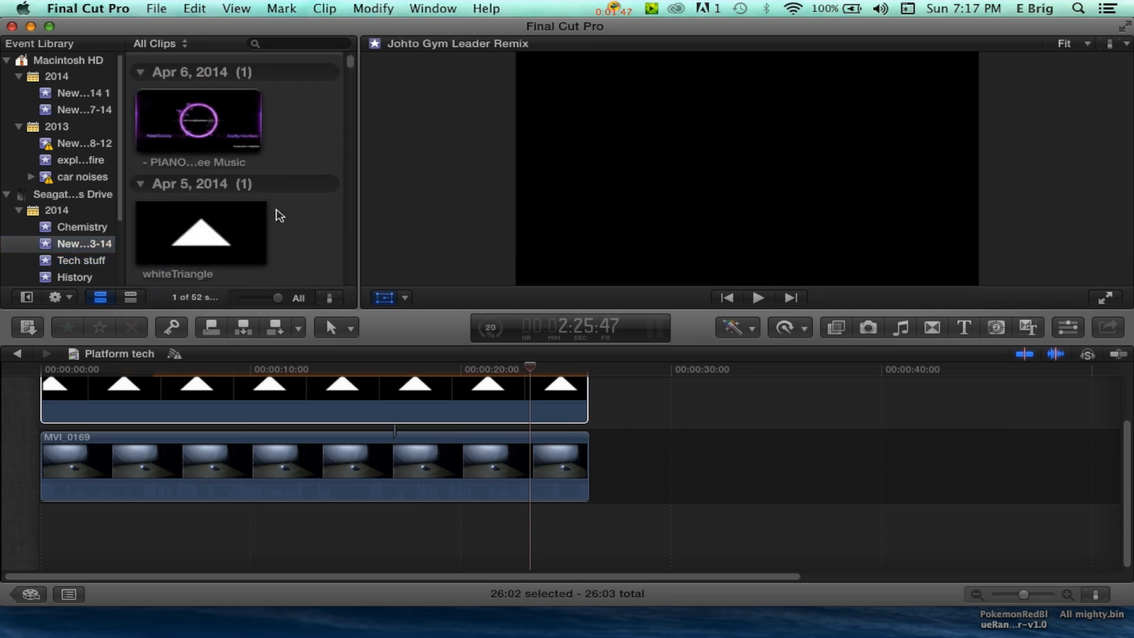
scroll(down, 3)
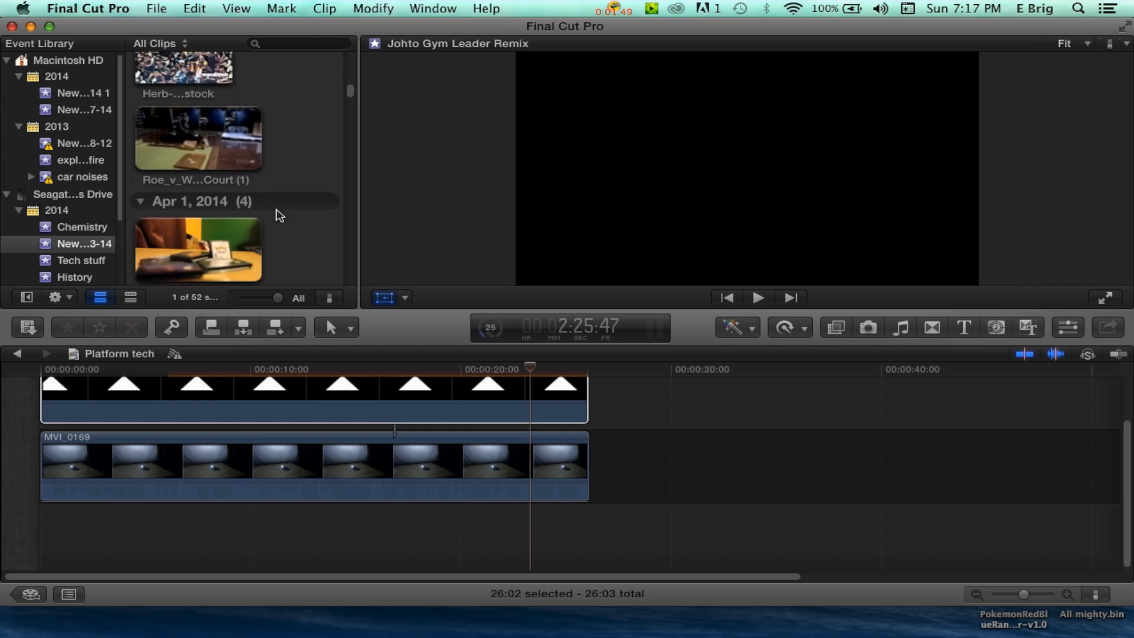
scroll(down, 3)
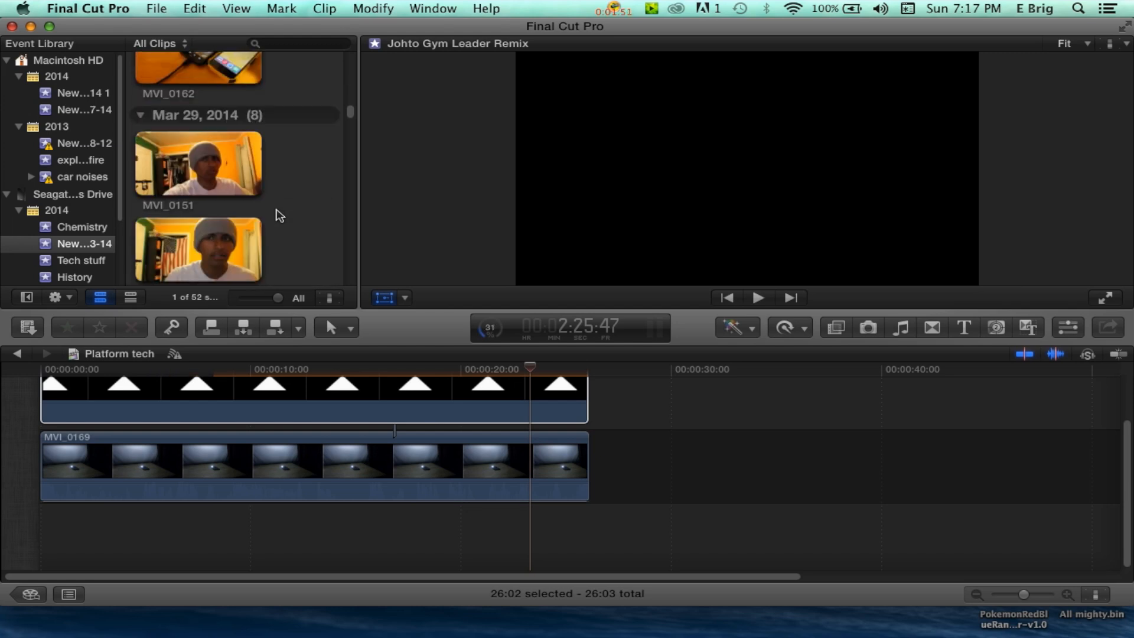
scroll(down, 3)
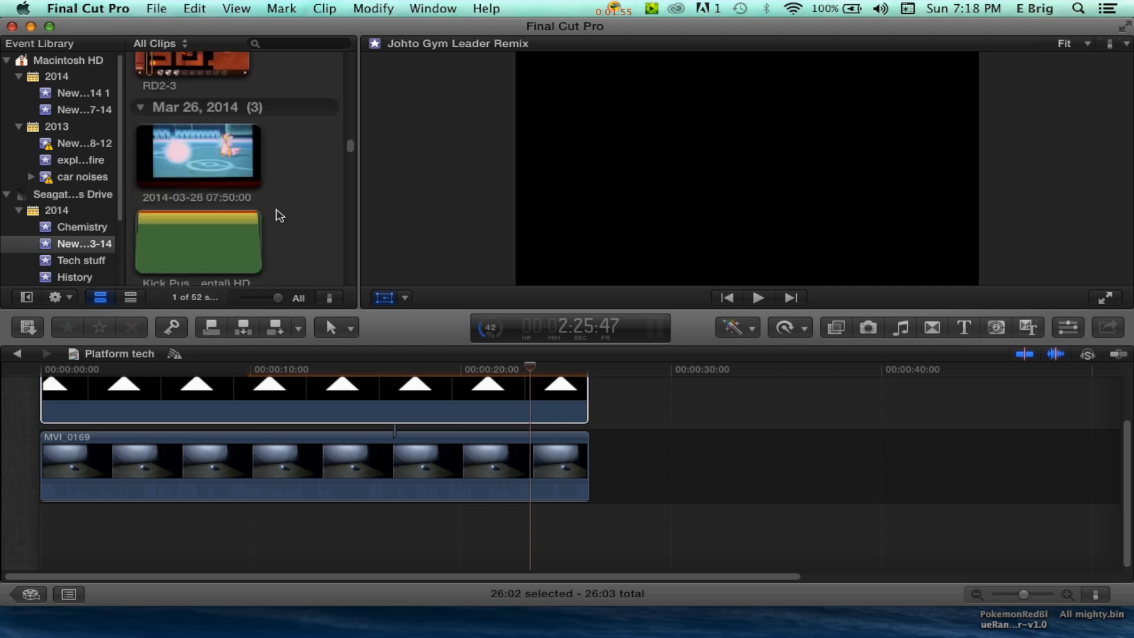
scroll(down, 3)
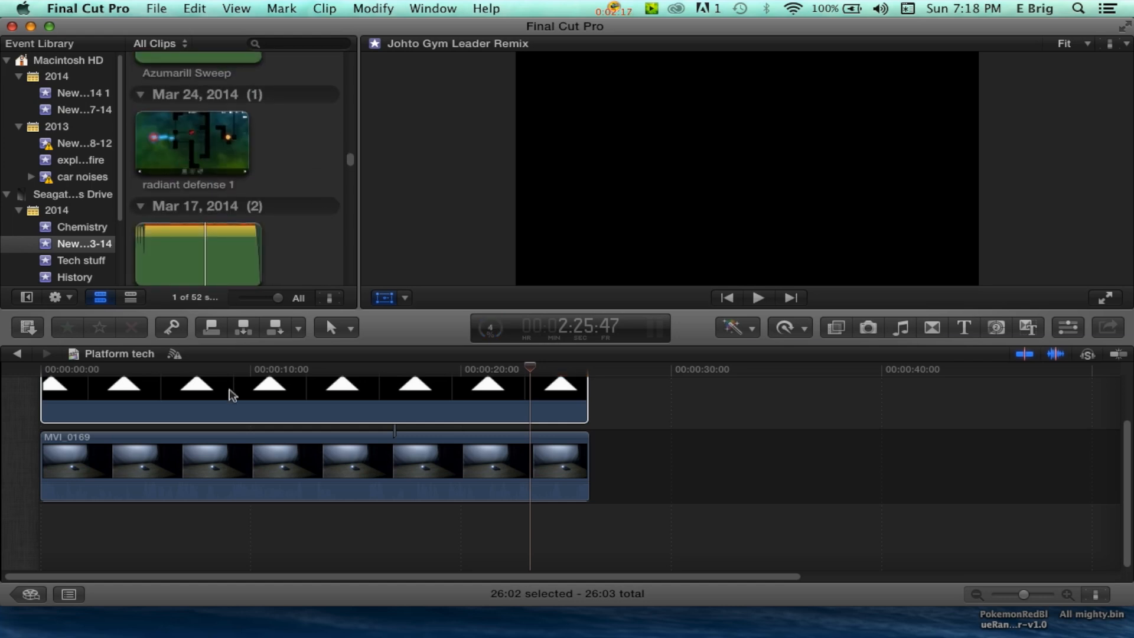
Connect the radiant defense 1 game clip above the whiteTriangle clip
click(193, 142)
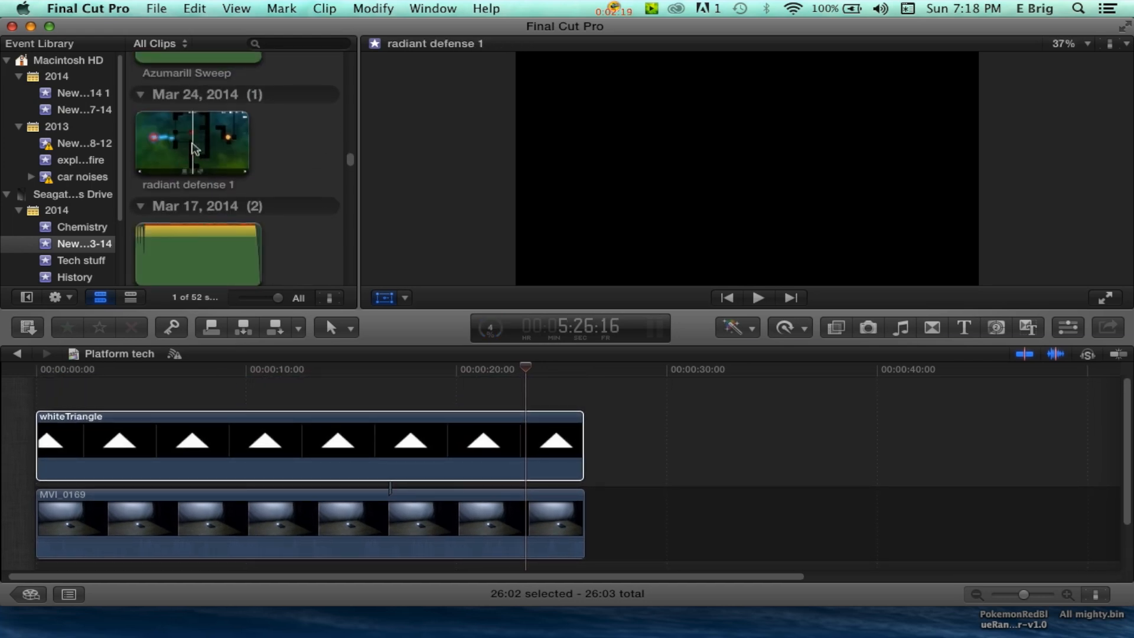
click(290, 445)
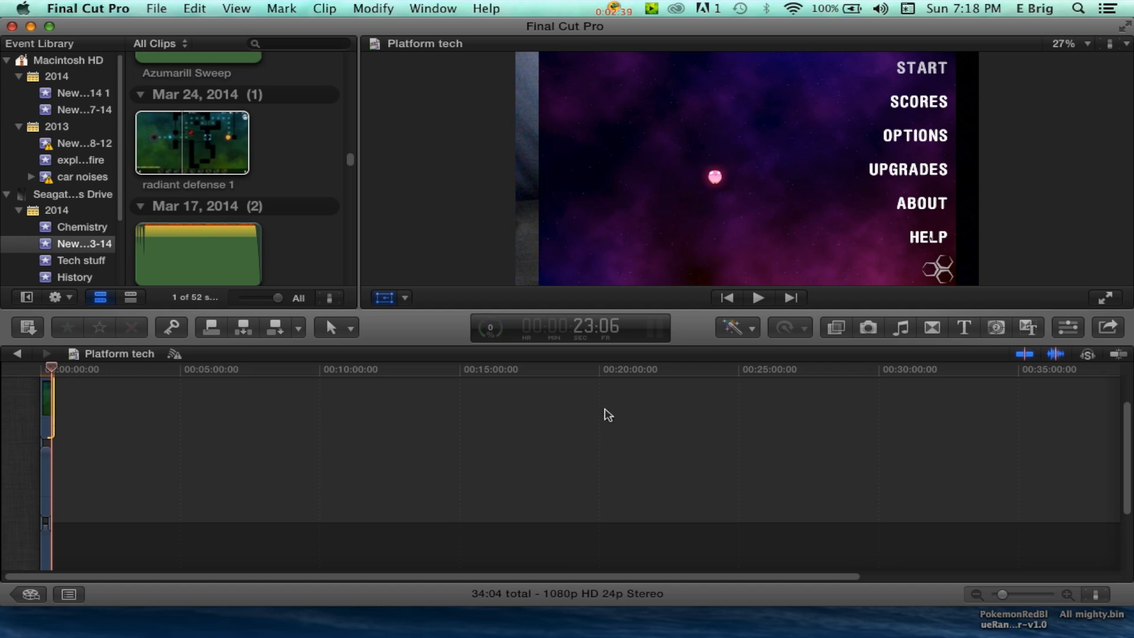
mouse_move(967, 462)
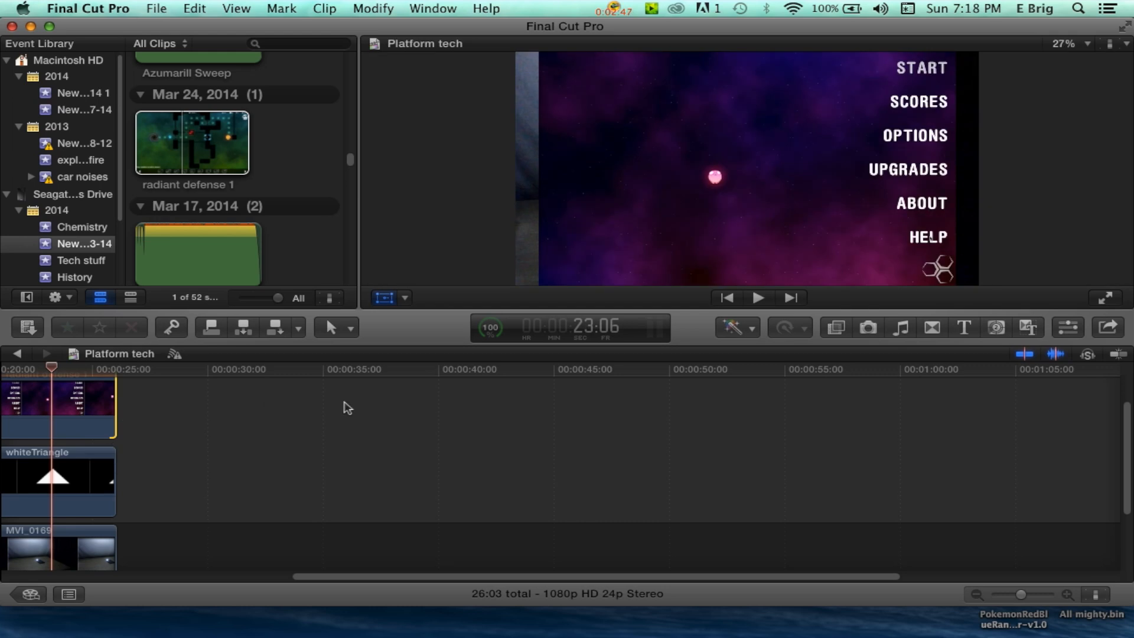
mouse_move(75, 401)
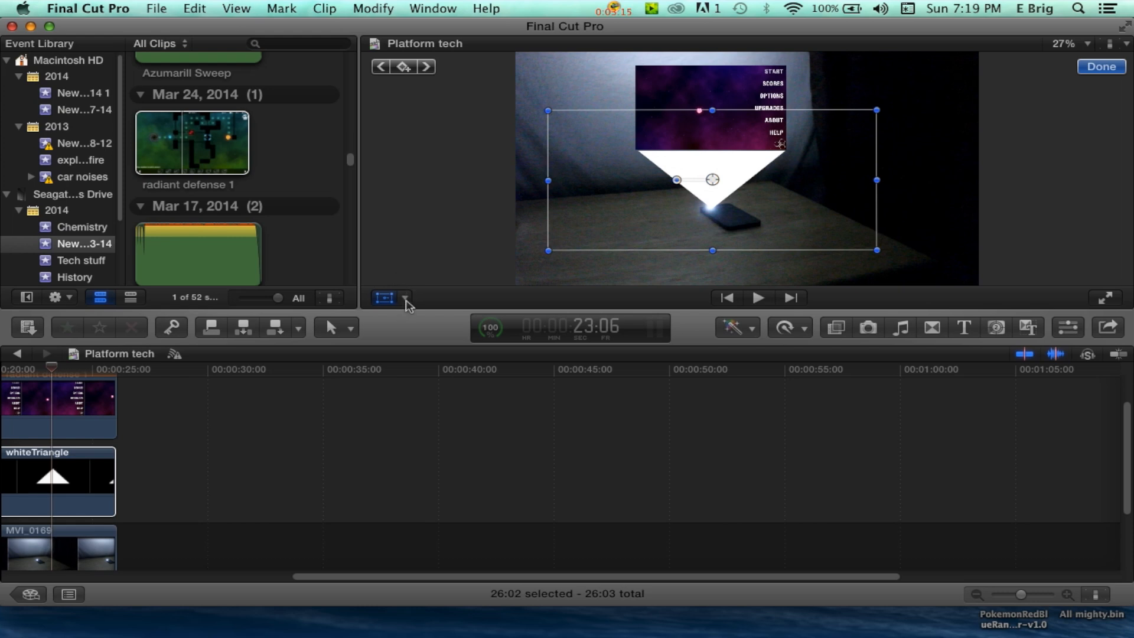
Switch the whiteTriangle clip to Crop in Trim mode to narrow the beam's edges
click(404, 298)
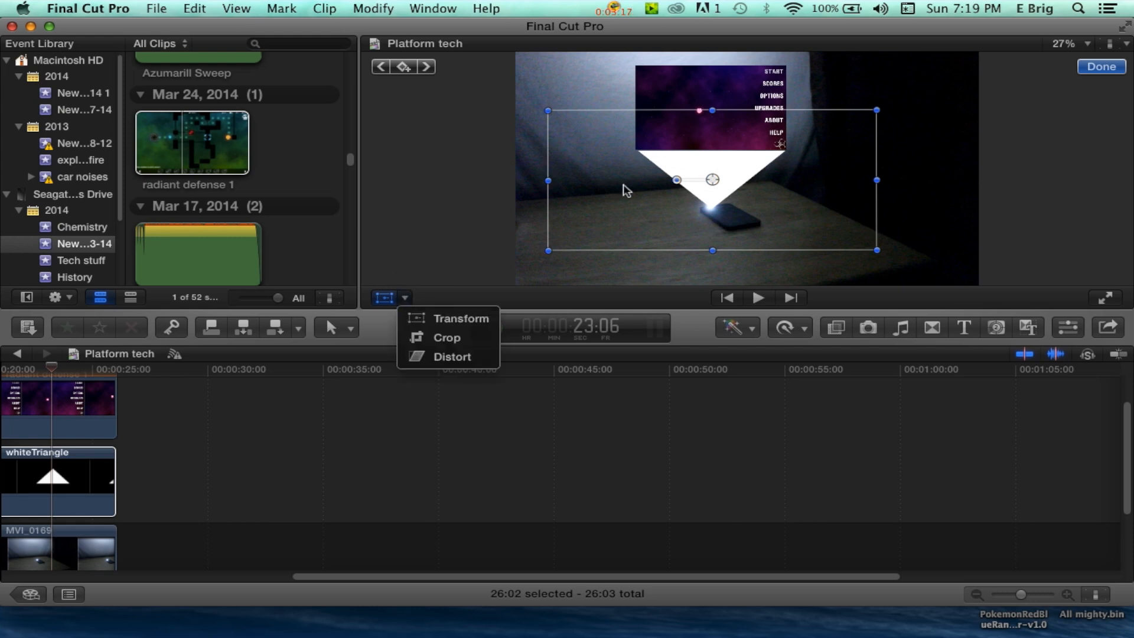
click(446, 337)
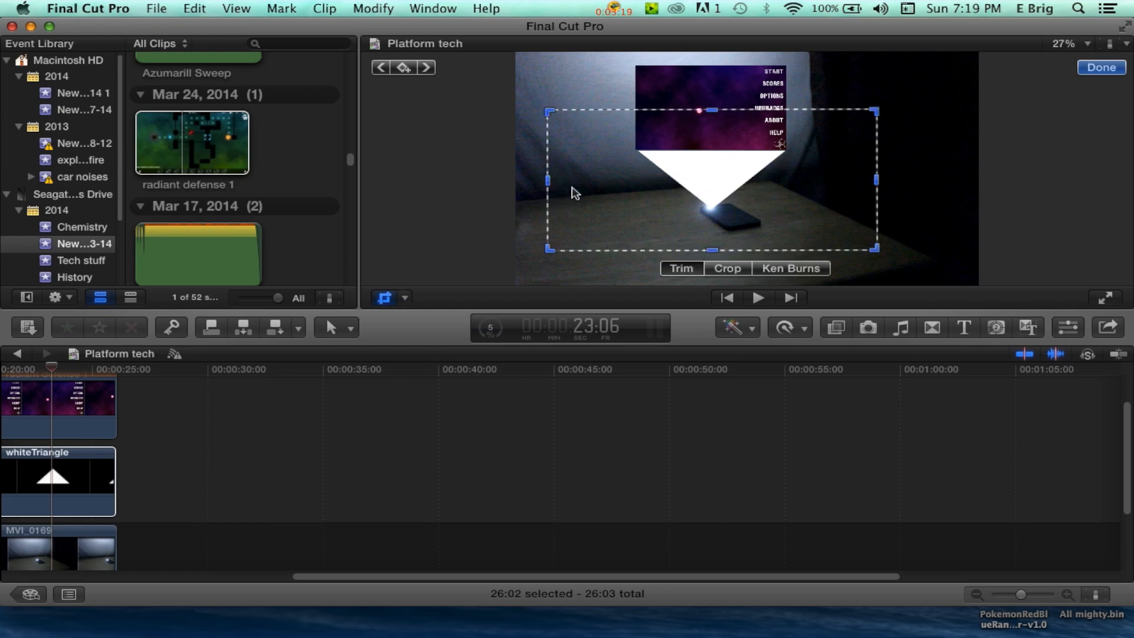
click(727, 268)
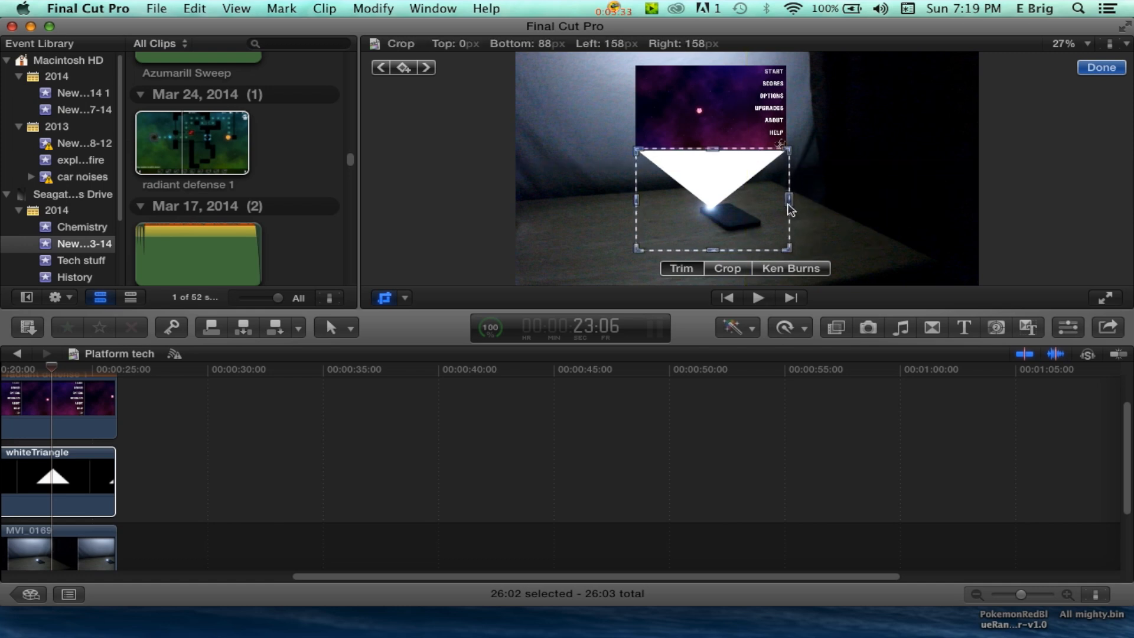
mouse_move(715, 243)
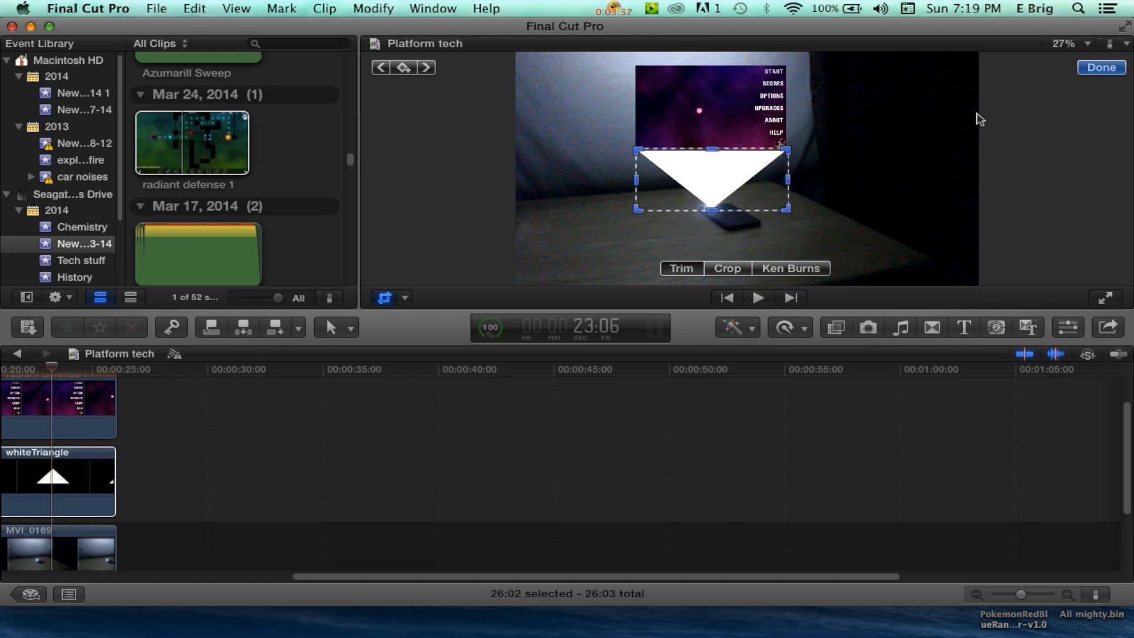
Apply the beam crop with Done so the game screen floats above the phone
click(1100, 67)
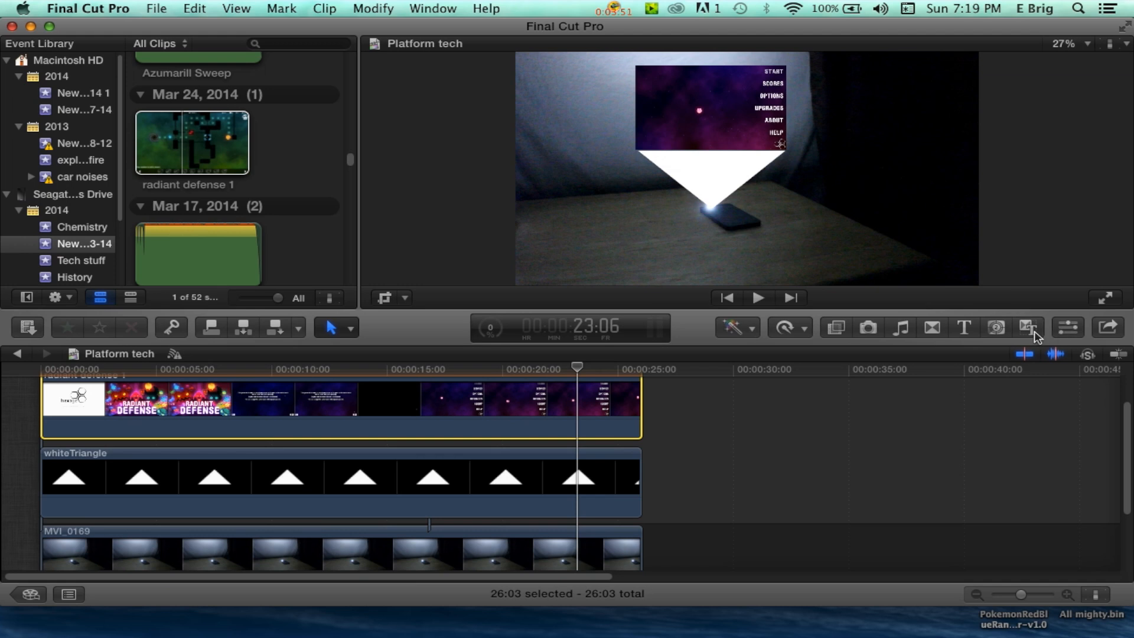
mouse_move(839, 334)
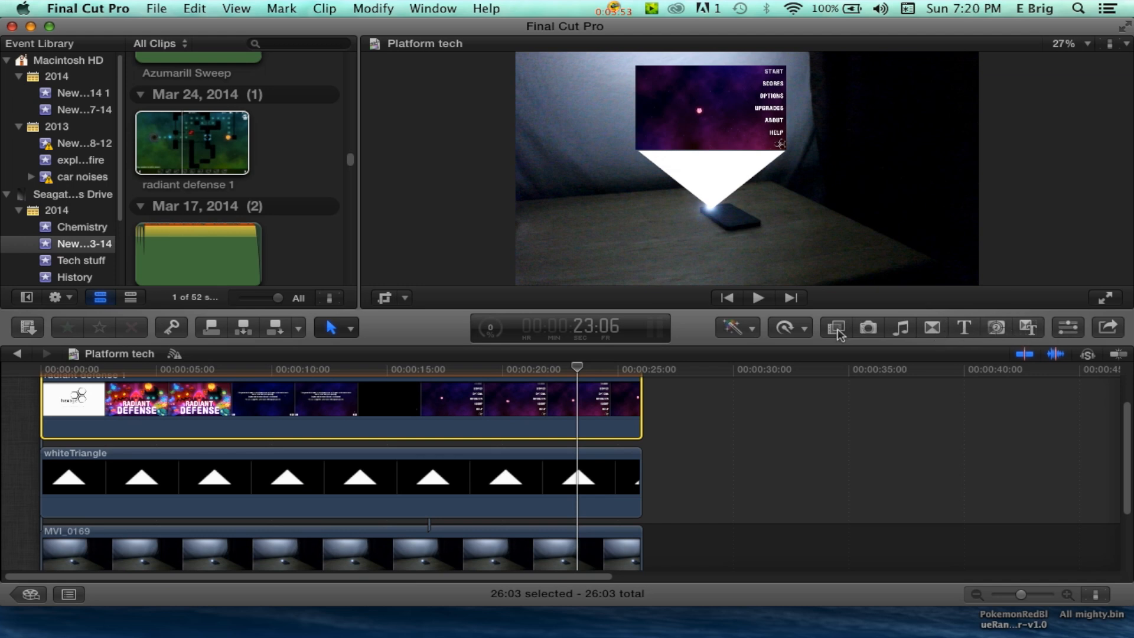
Find the Bad TV effect, apply it to radiant defense 1 and show the clip's Inspector
click(836, 327)
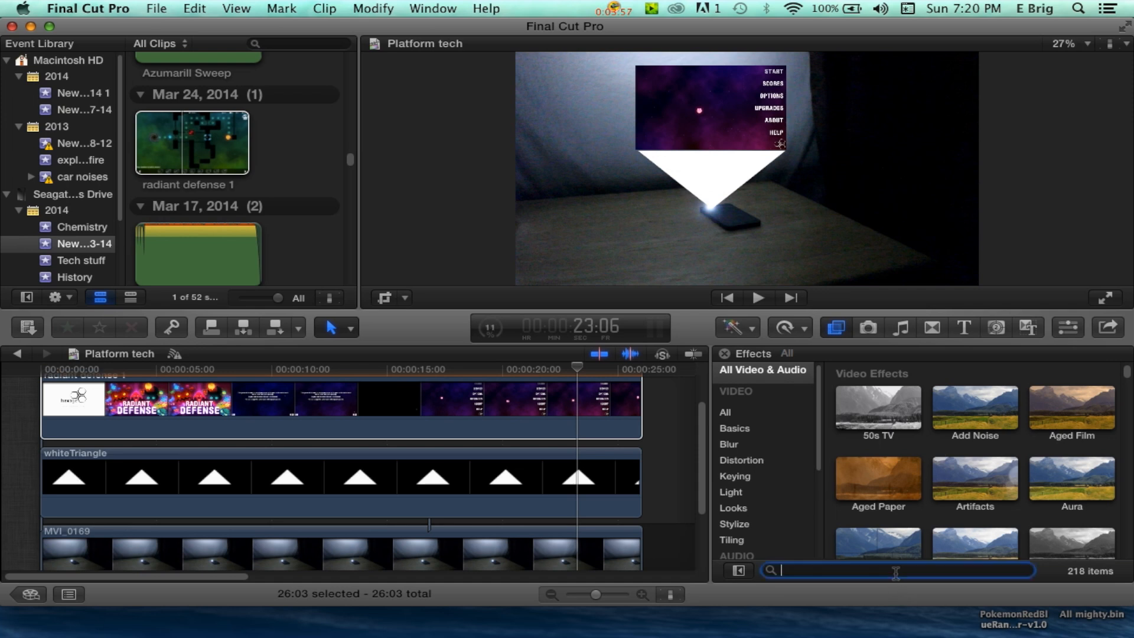
text(bad t)
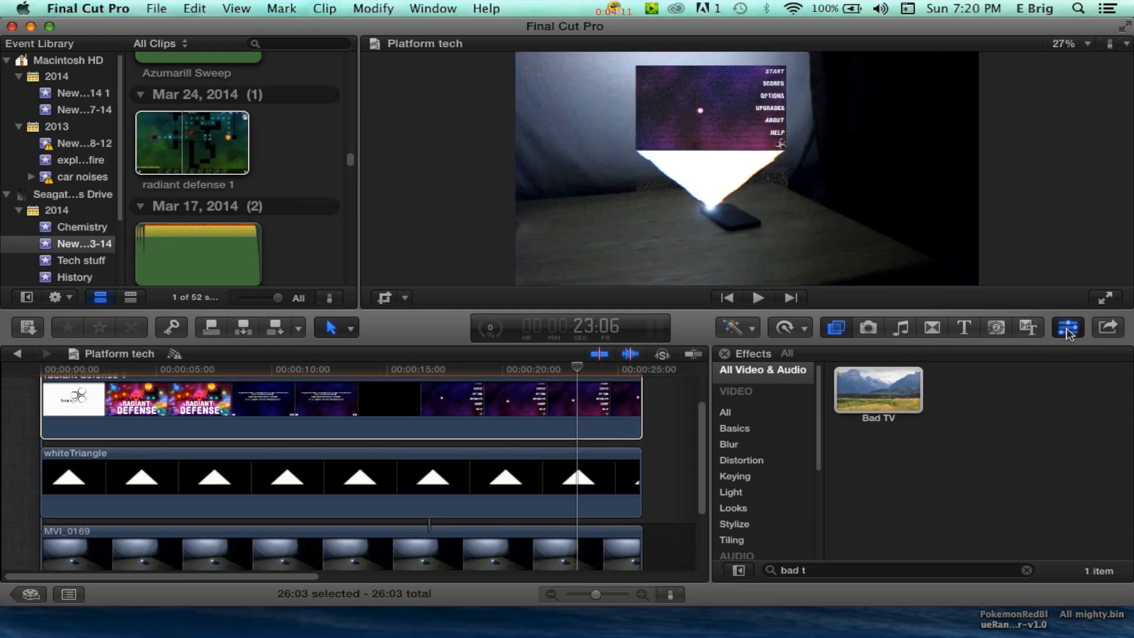
click(1068, 327)
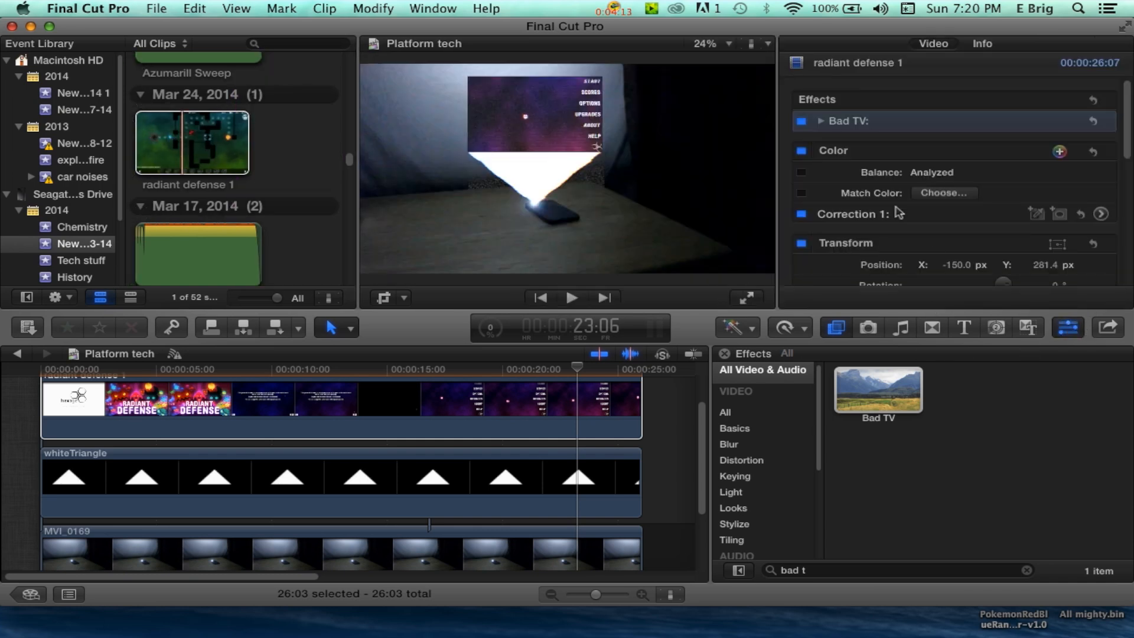
Blend whiteTriangle with Lighten at about 8.76% opacity, then show all effect categories
scroll(down, 3)
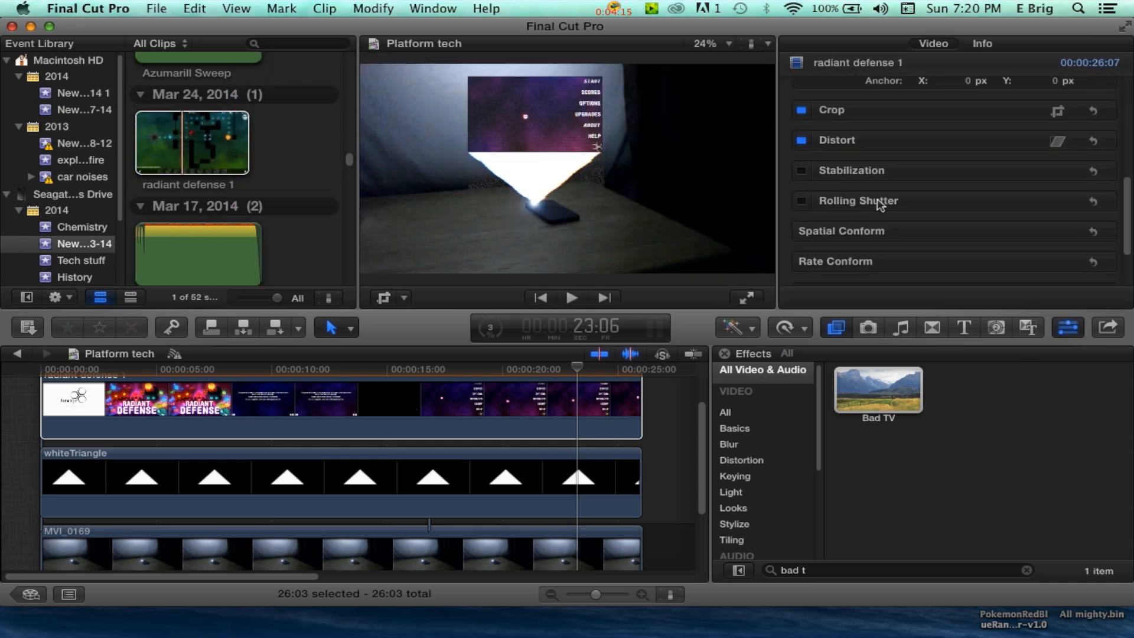
scroll(down, 3)
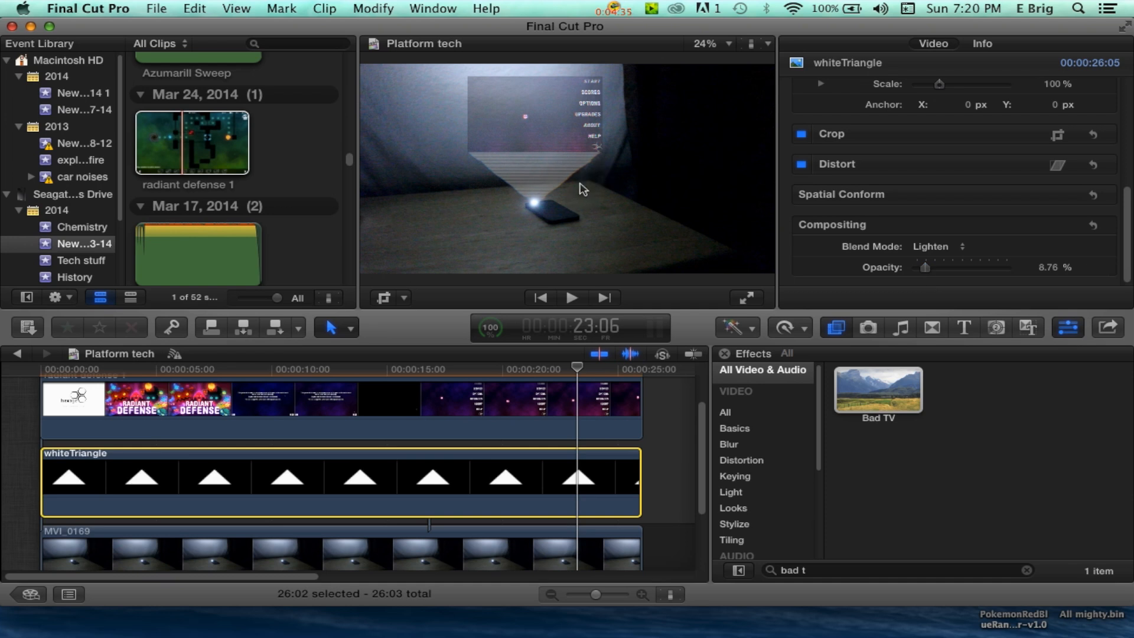
mouse_move(923, 268)
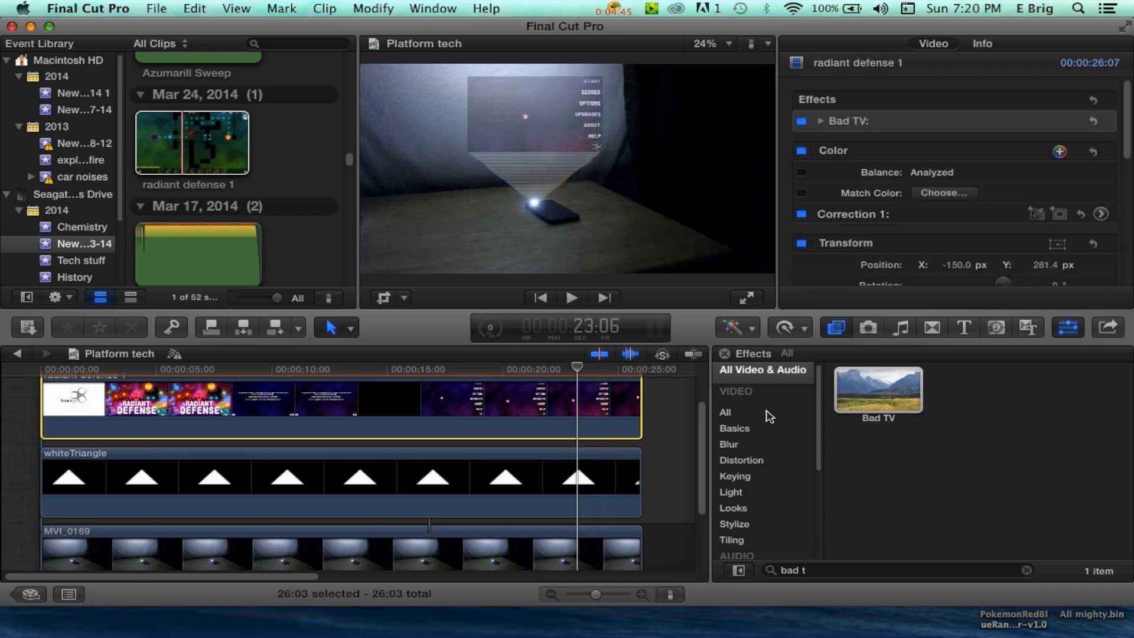
click(726, 412)
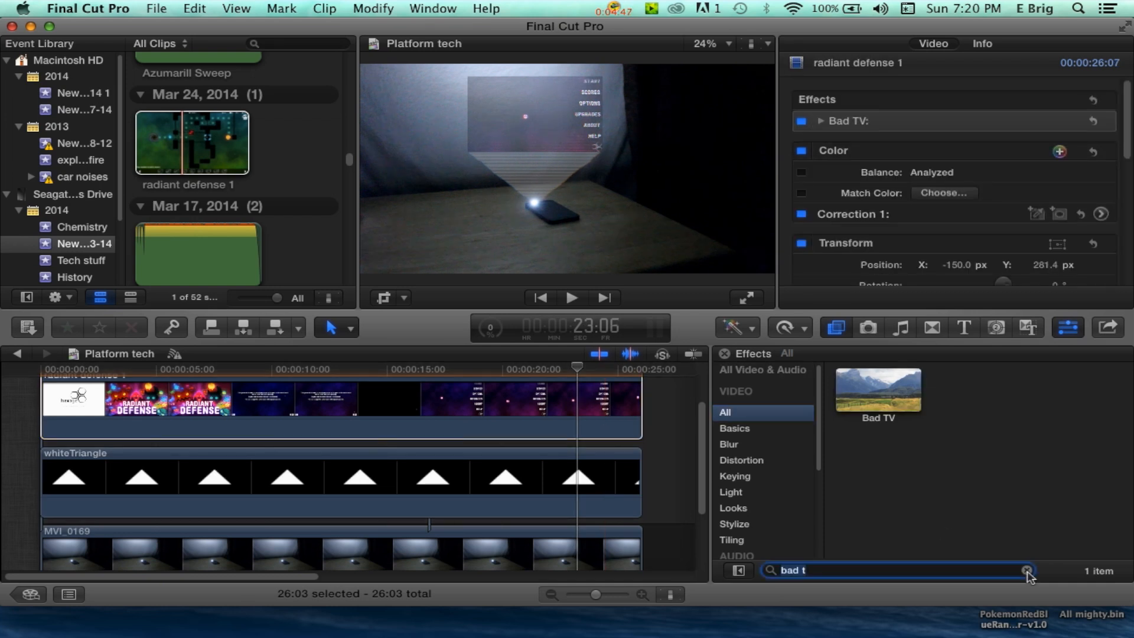
Find Frame under Stylize and apply it to the radiant defense 1 clip alongside Bad TV
click(1027, 570)
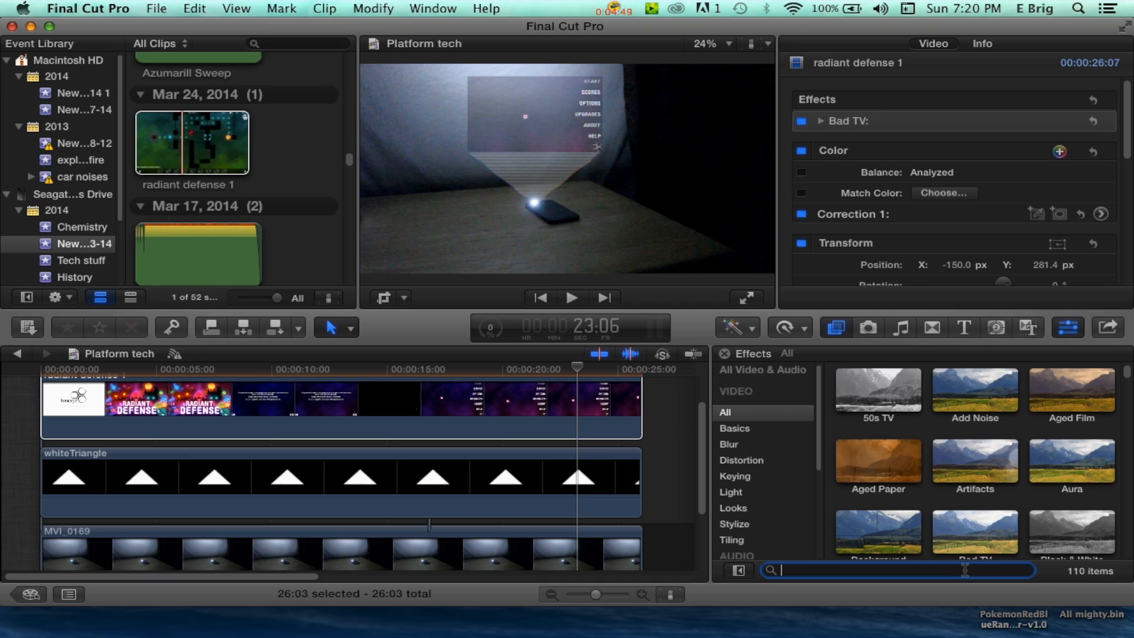
text(fame)
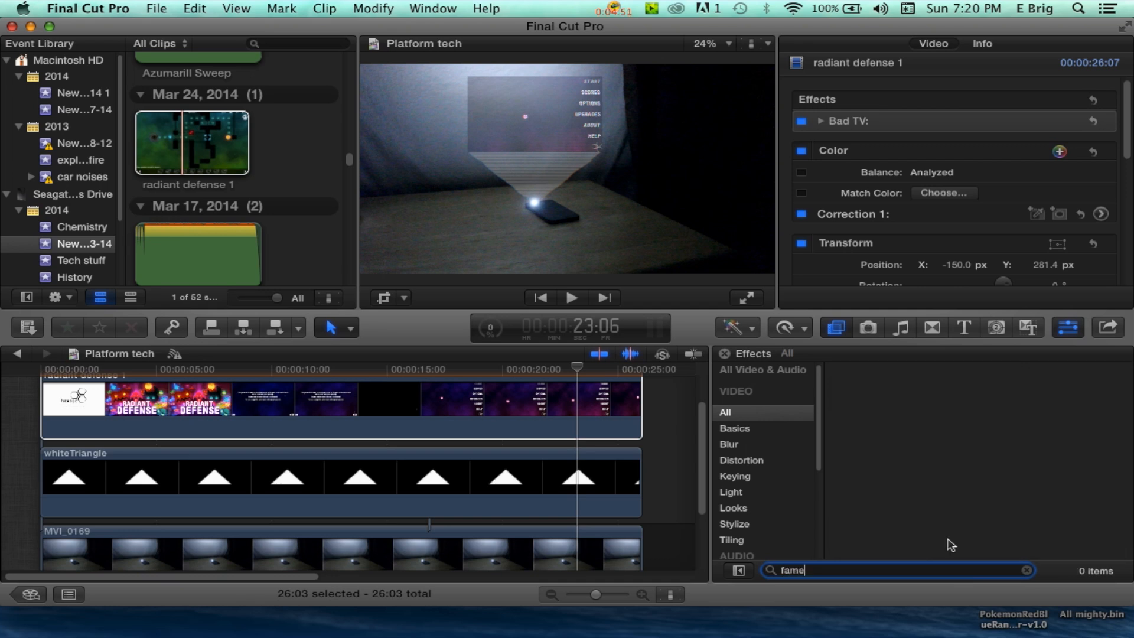
click(1026, 569)
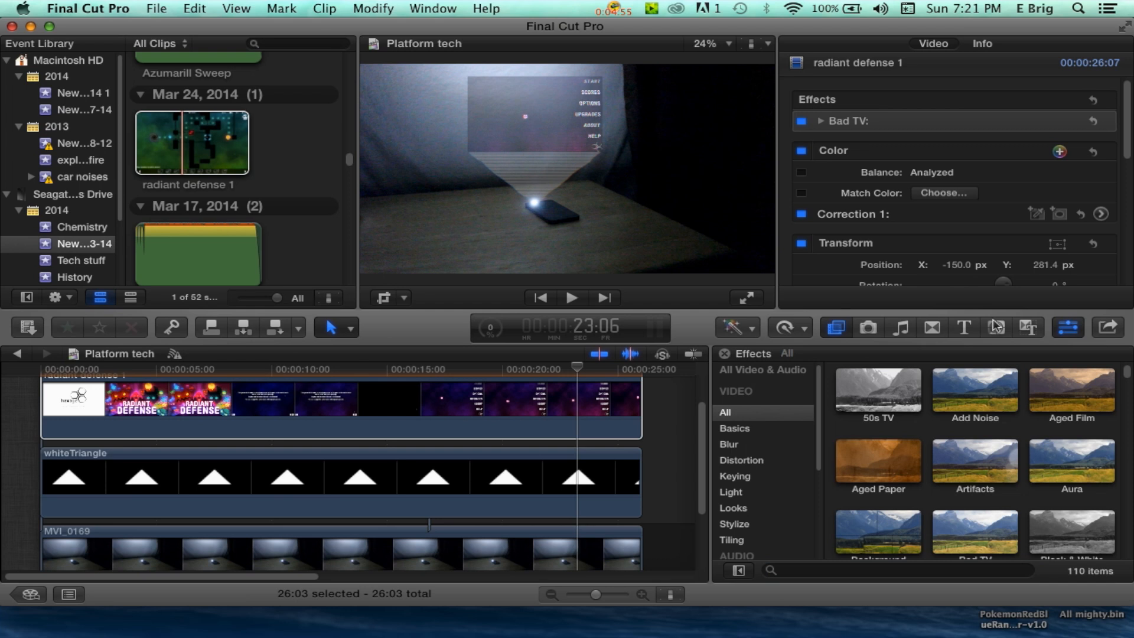
mouse_move(997, 328)
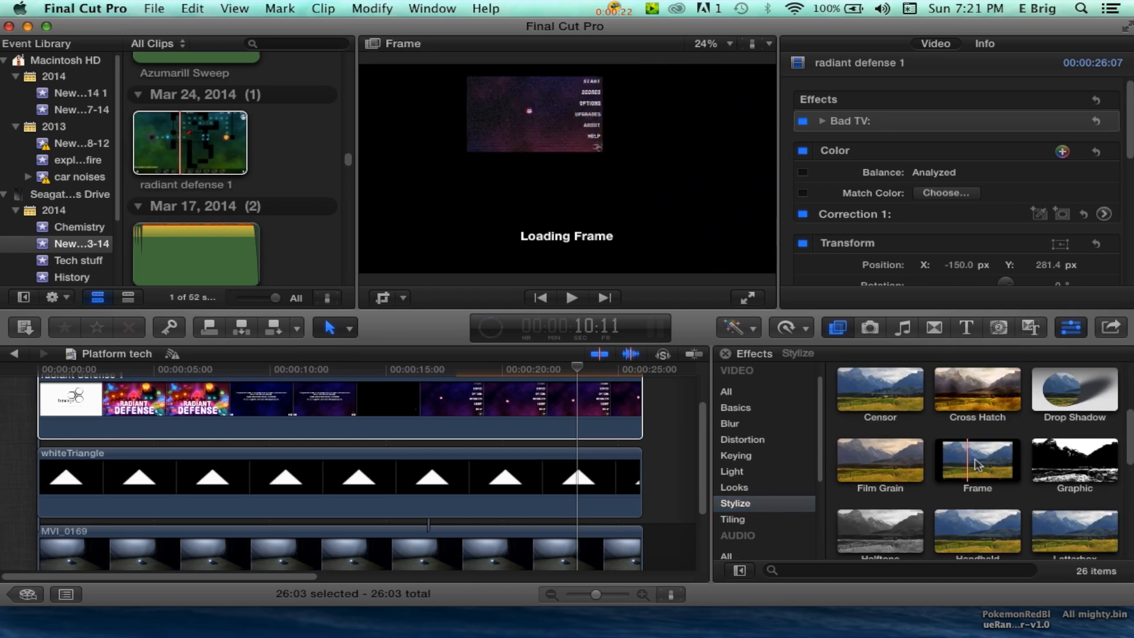
click(977, 460)
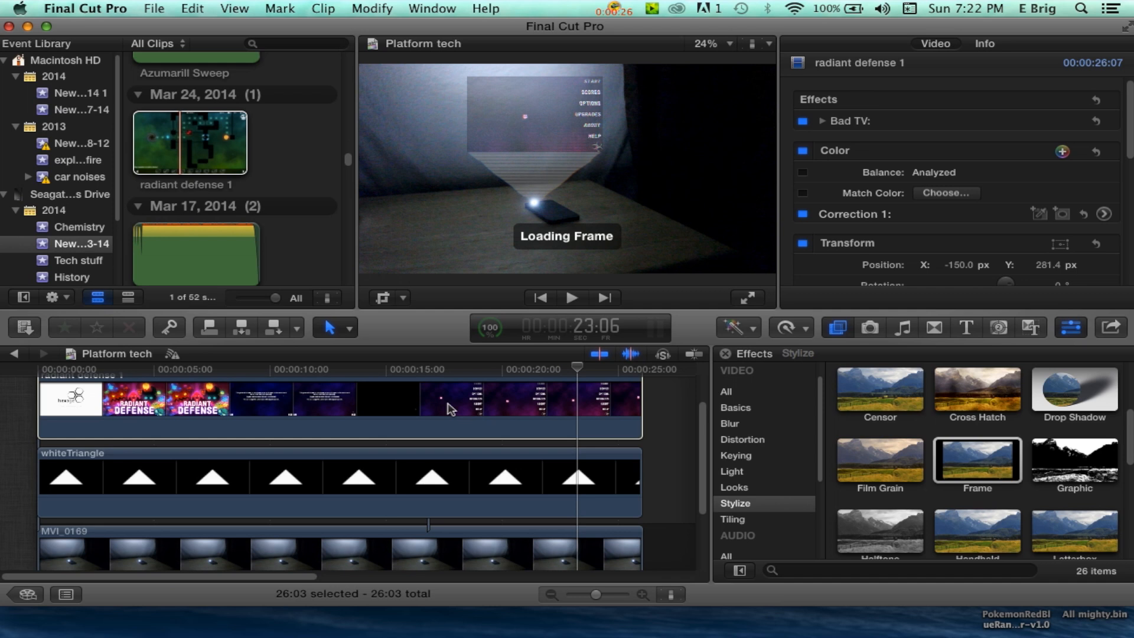
double_click(977, 463)
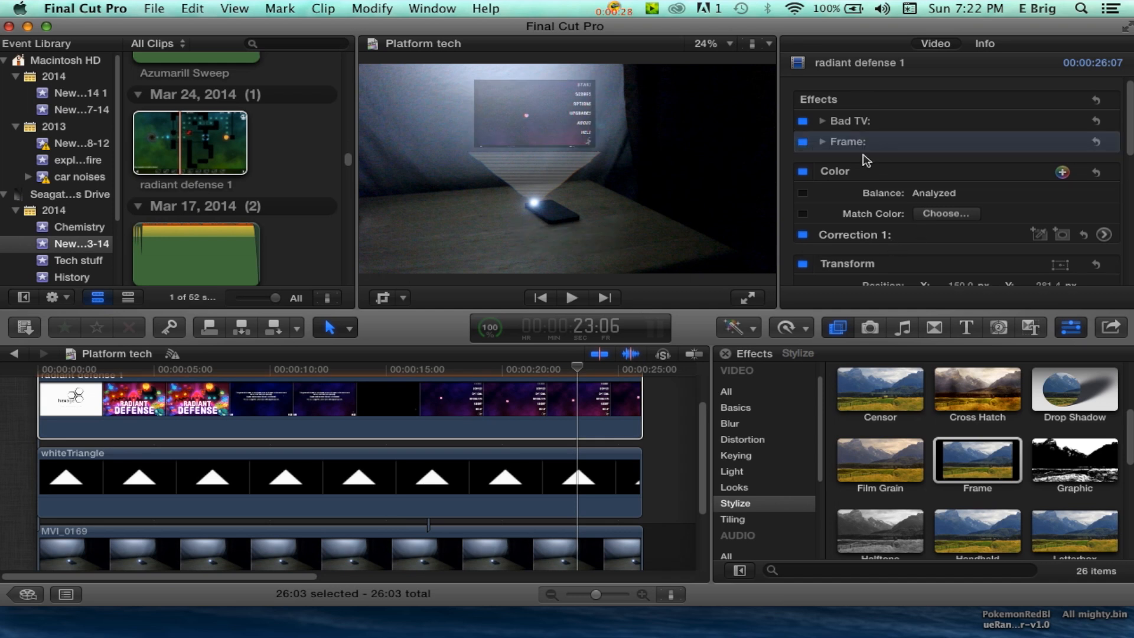
Set radiant defense 1 to 61.62% opacity and about 36% scale so it sits above the beam
click(822, 142)
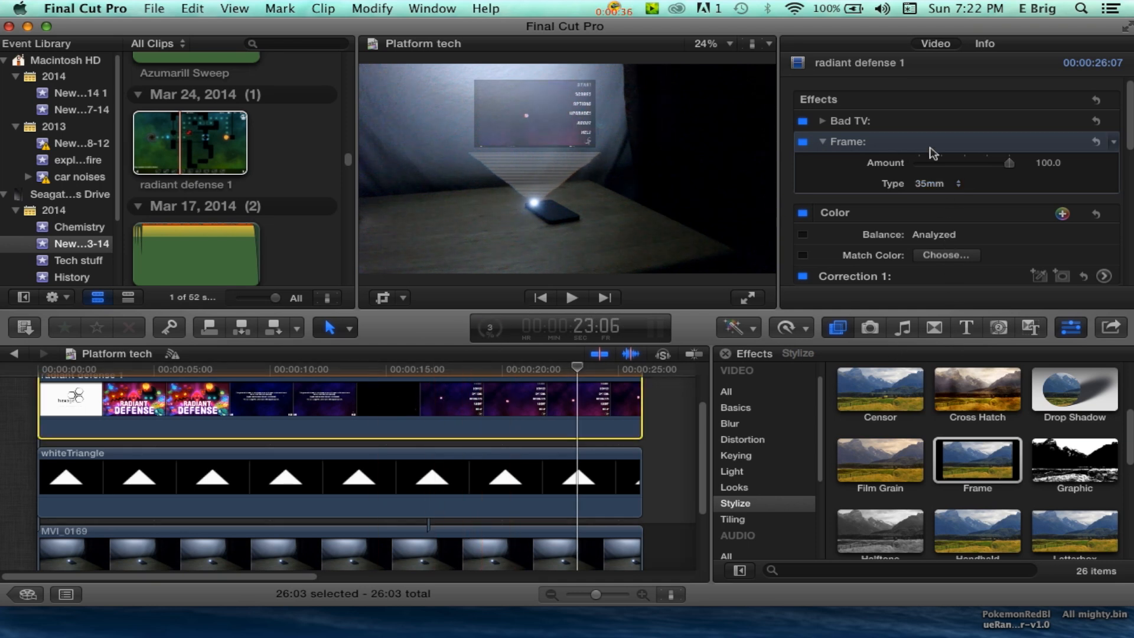
scroll(down, 3)
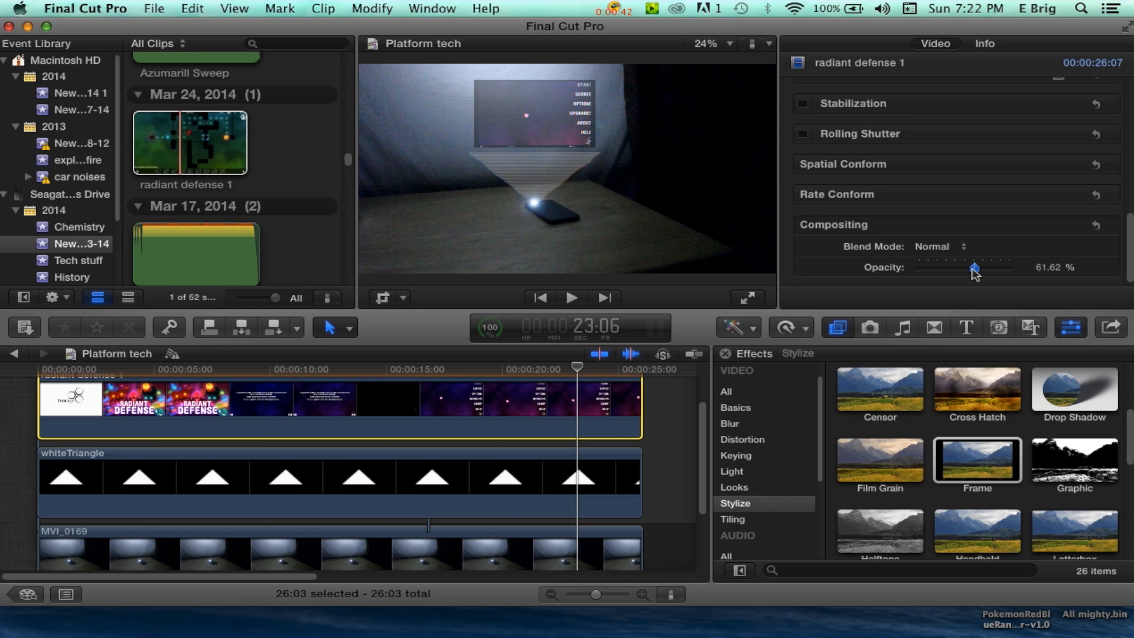
mouse_move(406, 304)
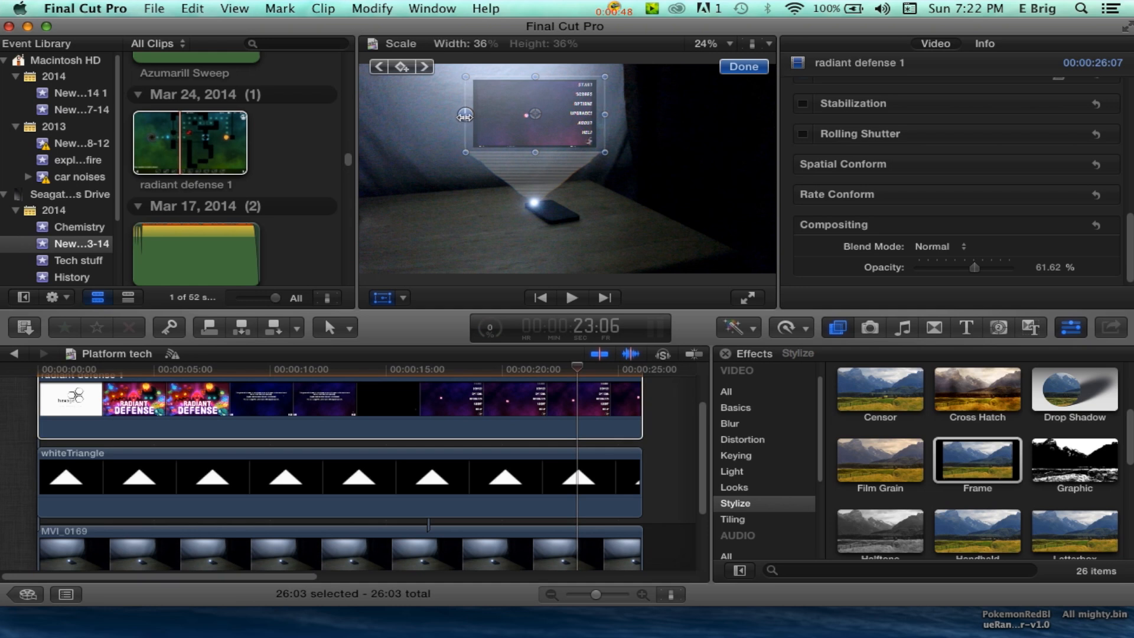
drag(463, 115, 457, 116)
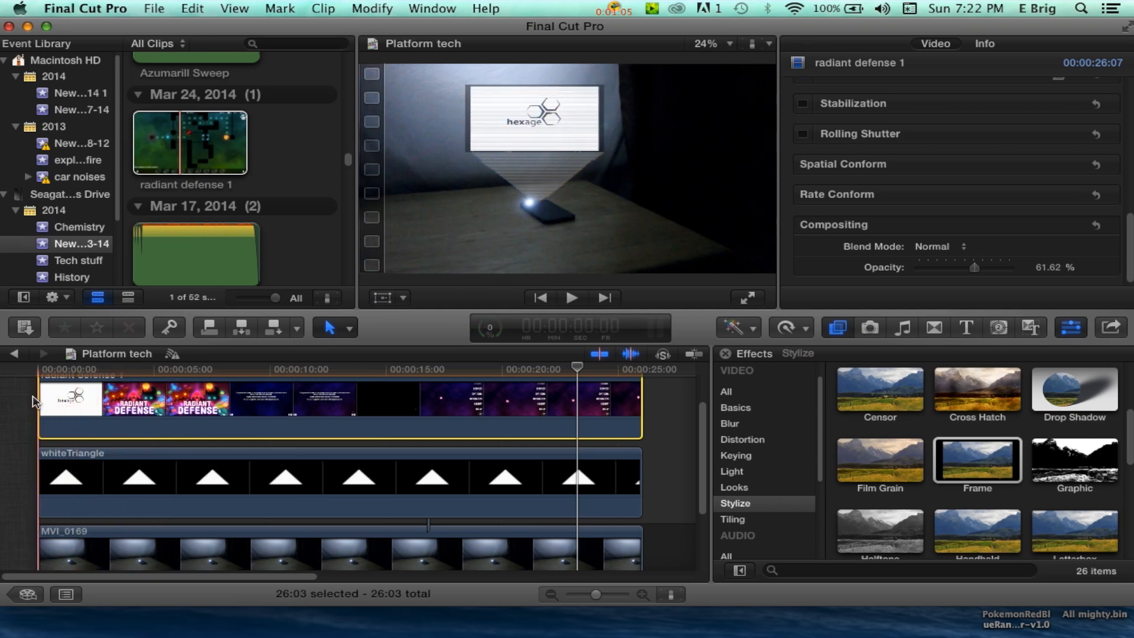
Play the timeline from the start and stop near 8:05 on the game's text screen
click(571, 298)
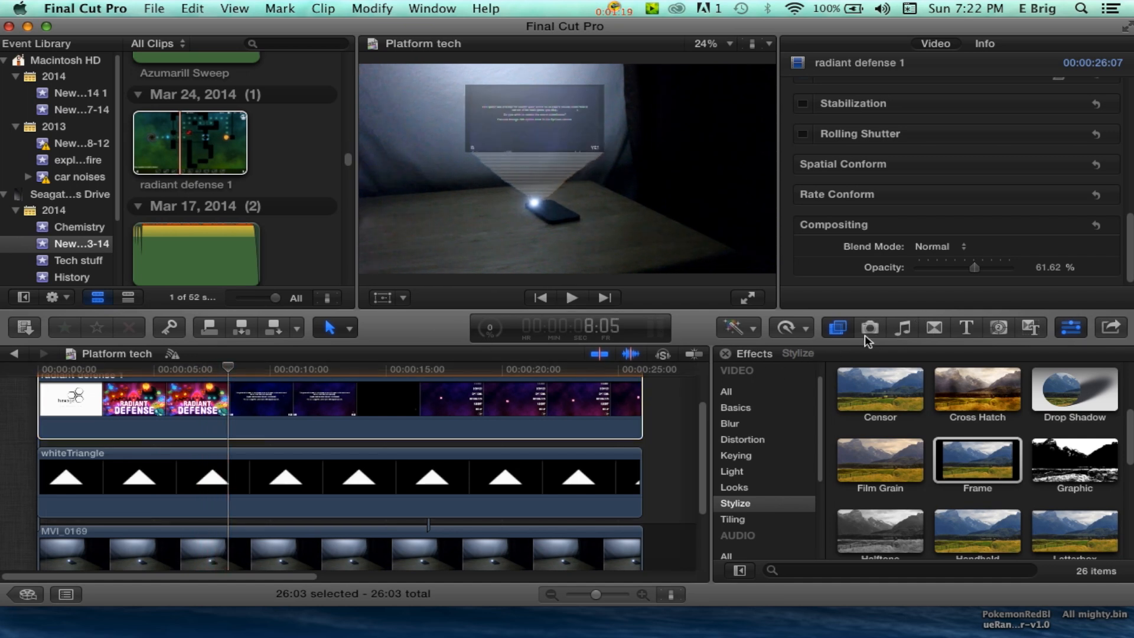
mouse_move(949, 335)
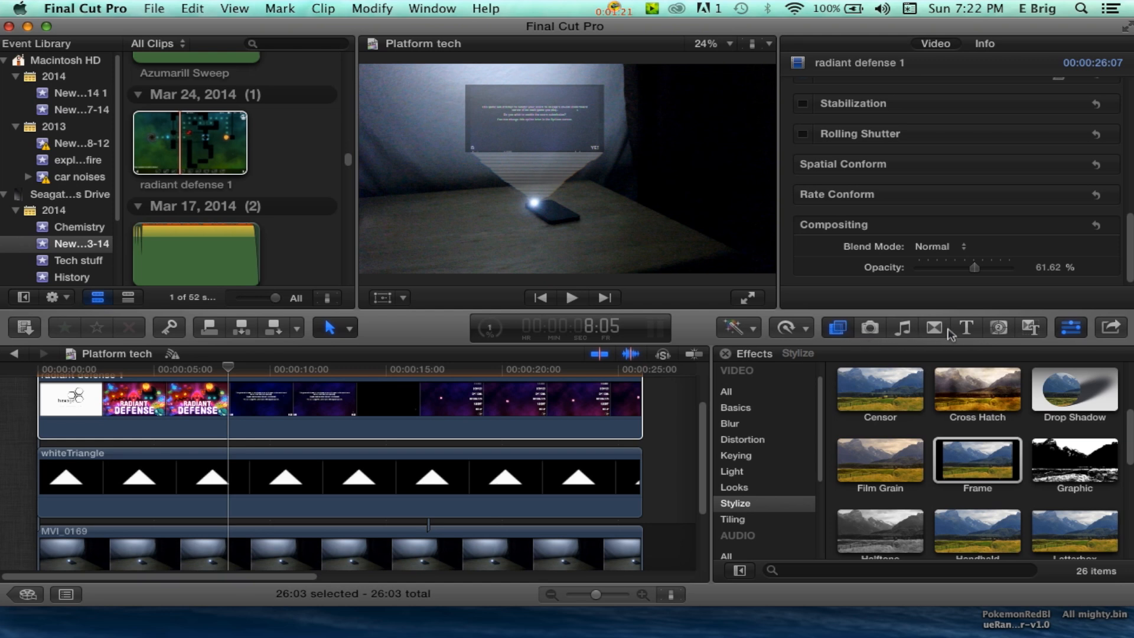
Search the Transitions browser for Mask and apply it to the game and beam clips
click(933, 327)
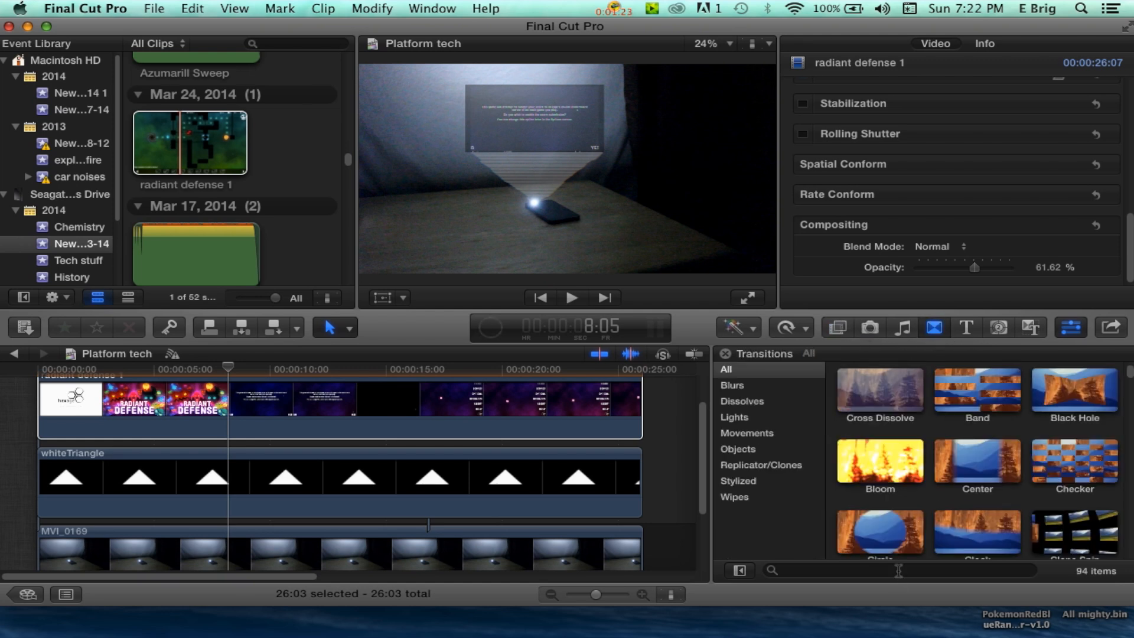
text(m)
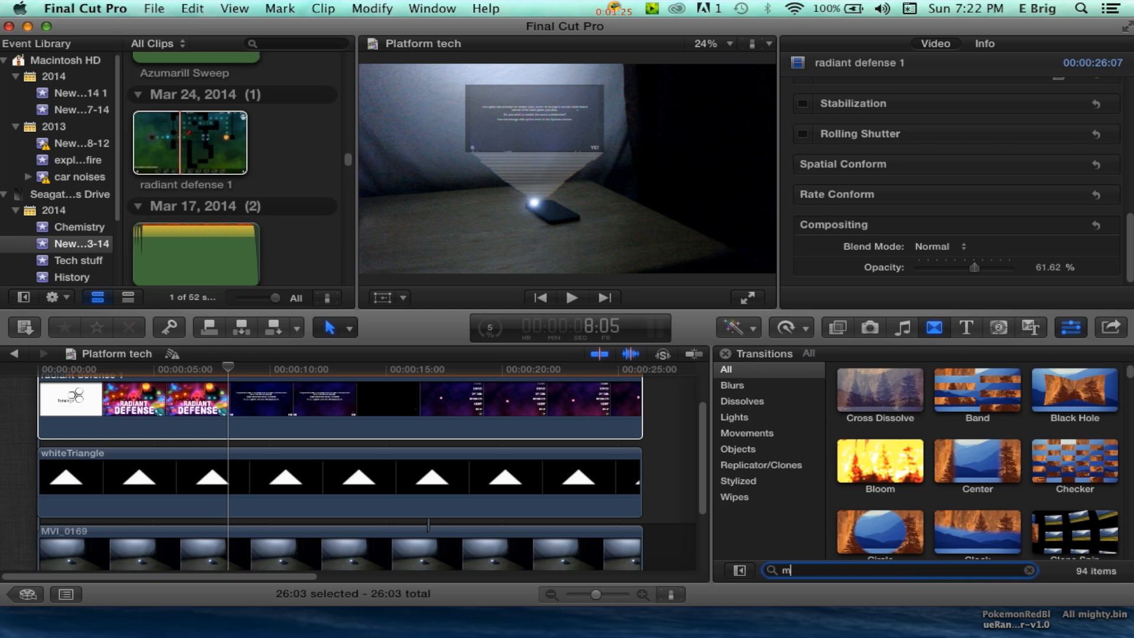
text(ask)
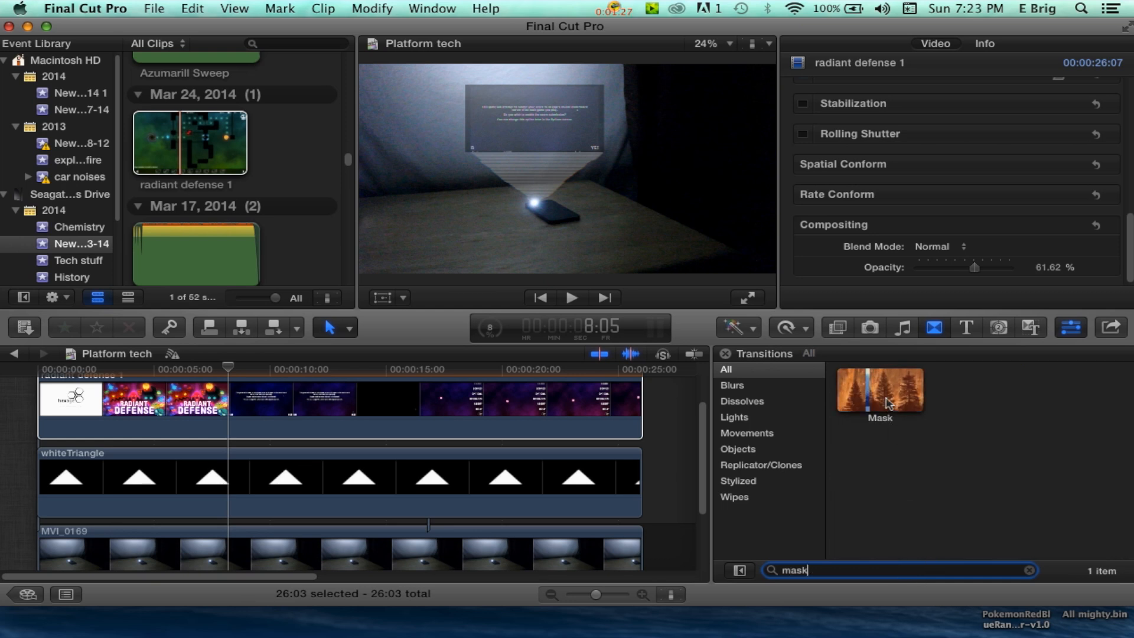
click(879, 388)
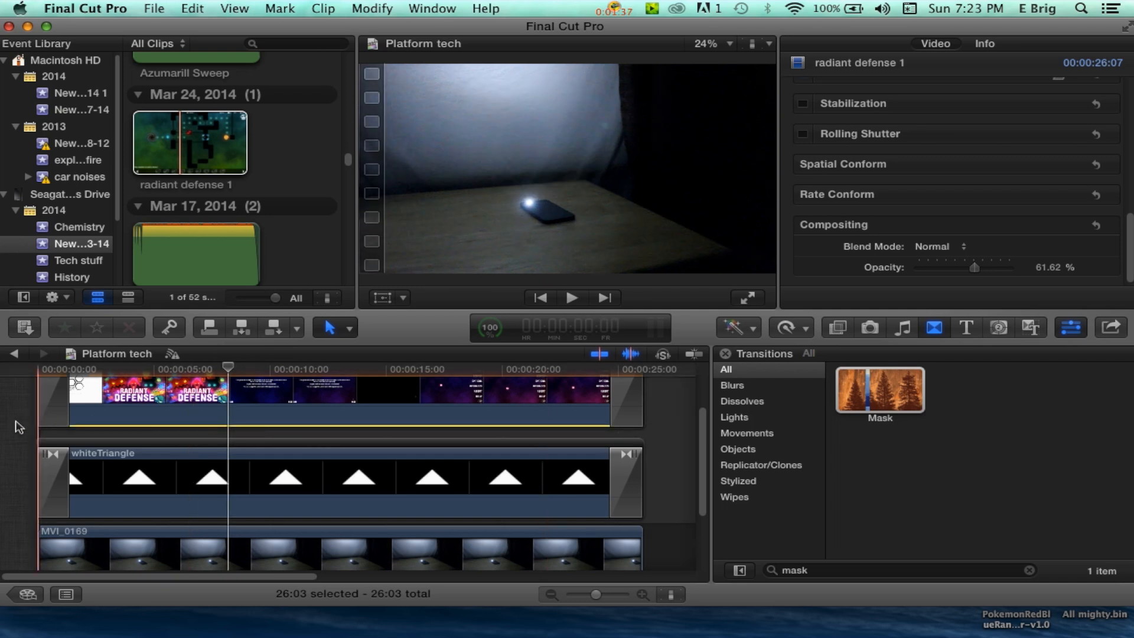
Play, pause and resume the opening to watch the Radiant Defense title appear through the Mask transition
click(572, 298)
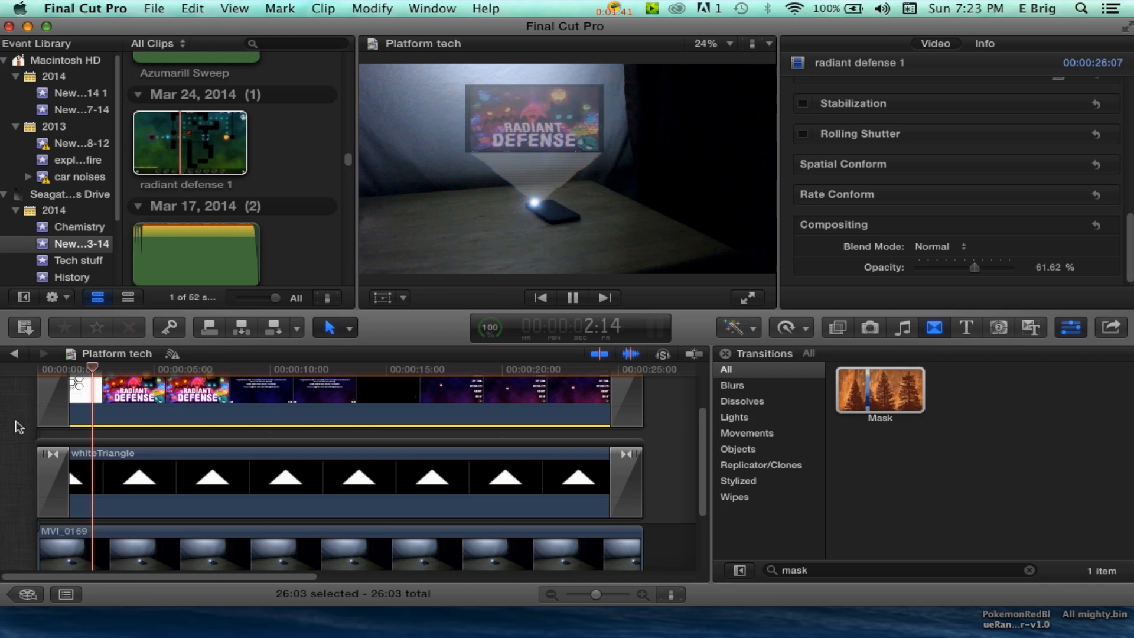
click(571, 298)
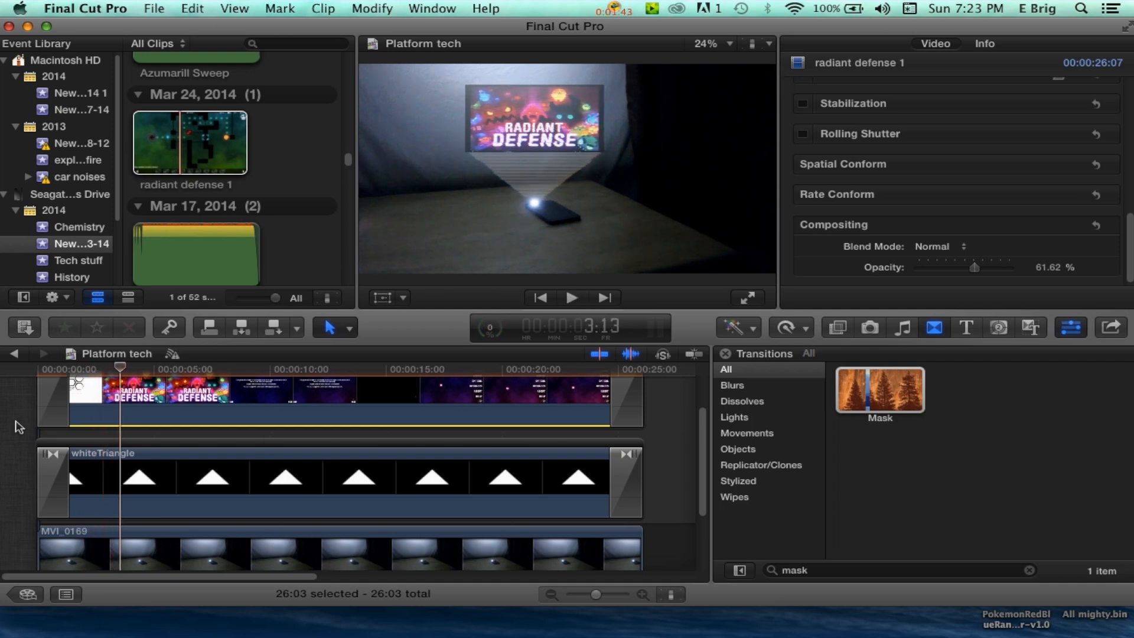
click(571, 298)
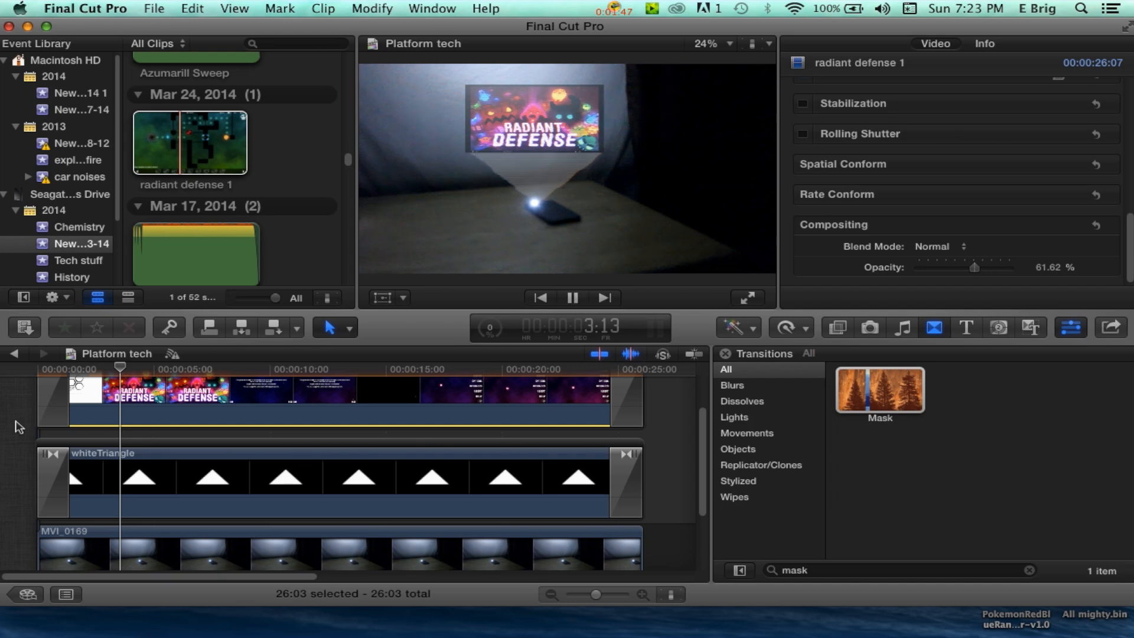